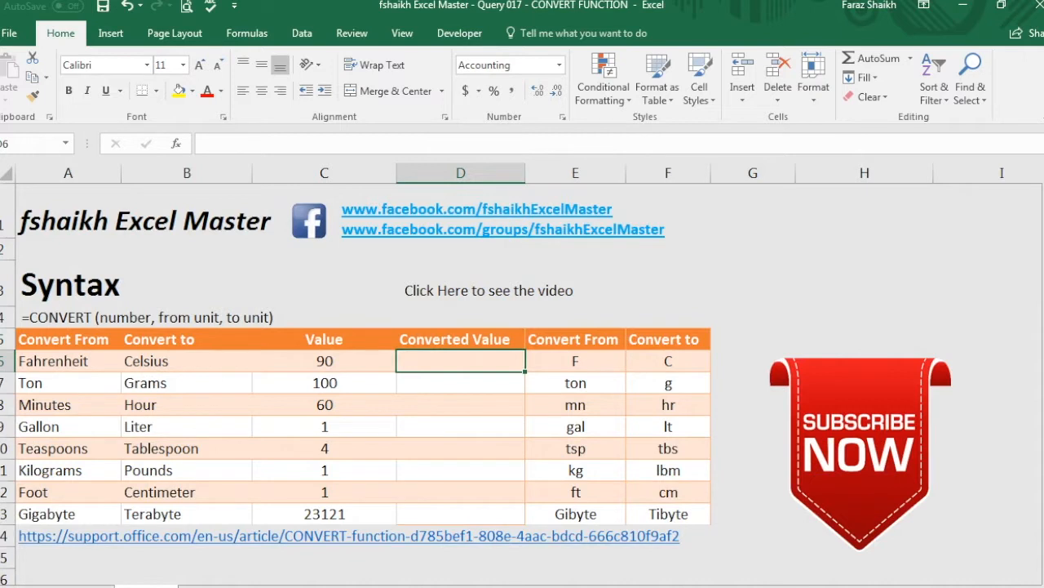
mouse_move(457, 428)
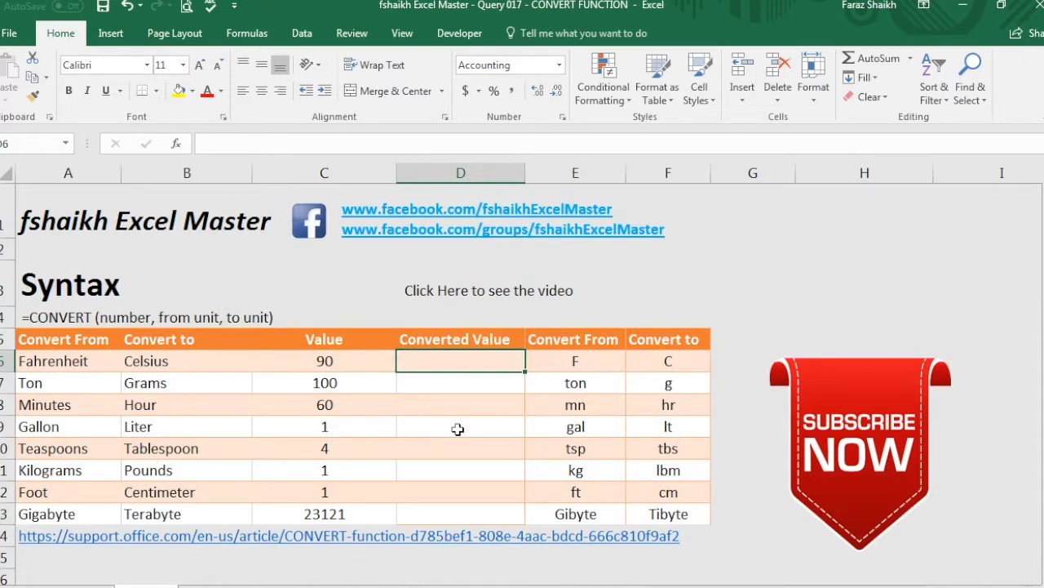
mouse_move(108, 375)
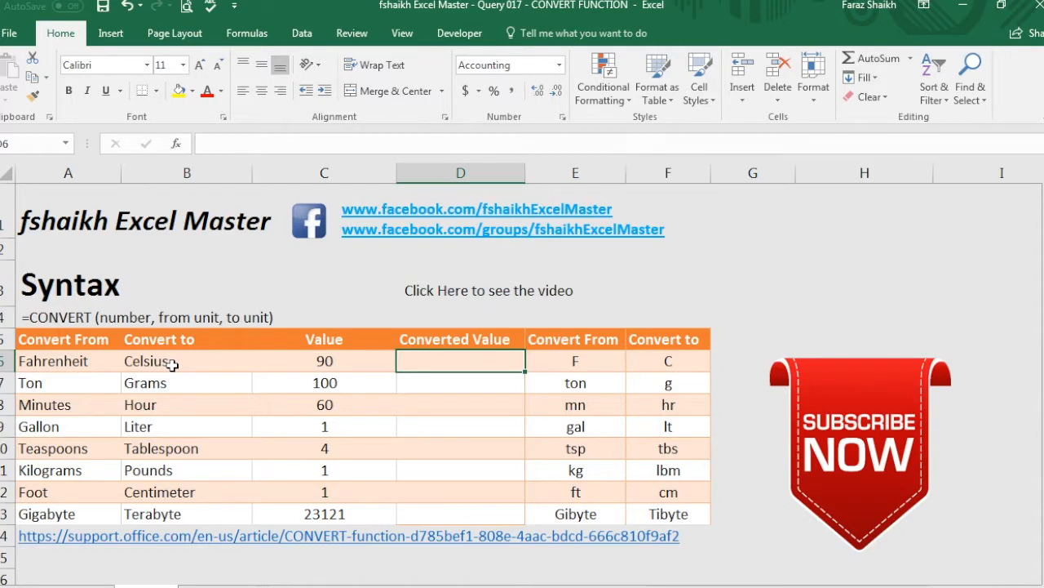
- Start D6's CONVERT formula on the 90 Fahrenheit value with "F" as the from-unit
text(=con)
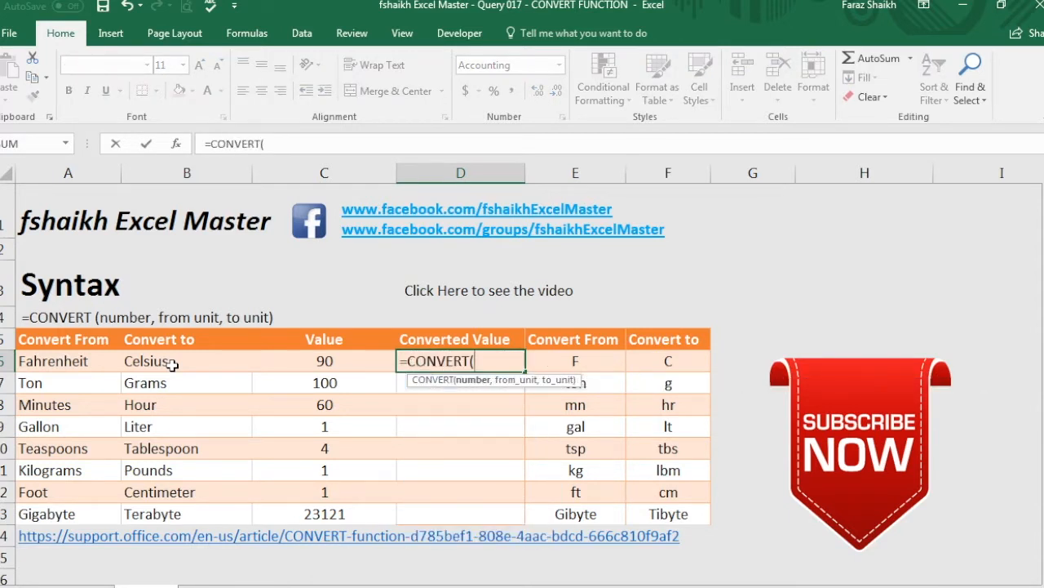
mouse_move(483, 388)
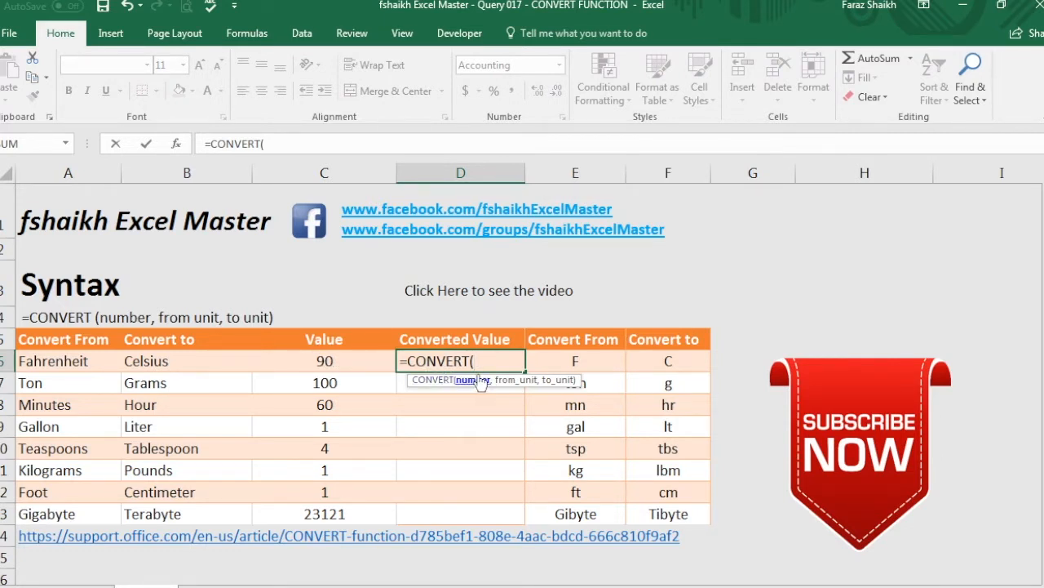
text(123)
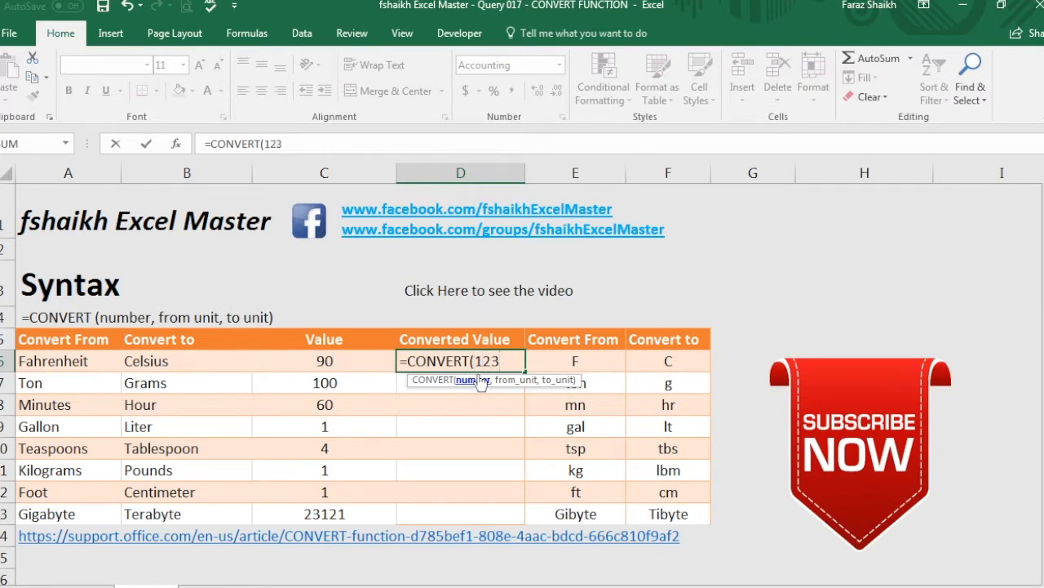
key(Backspace)
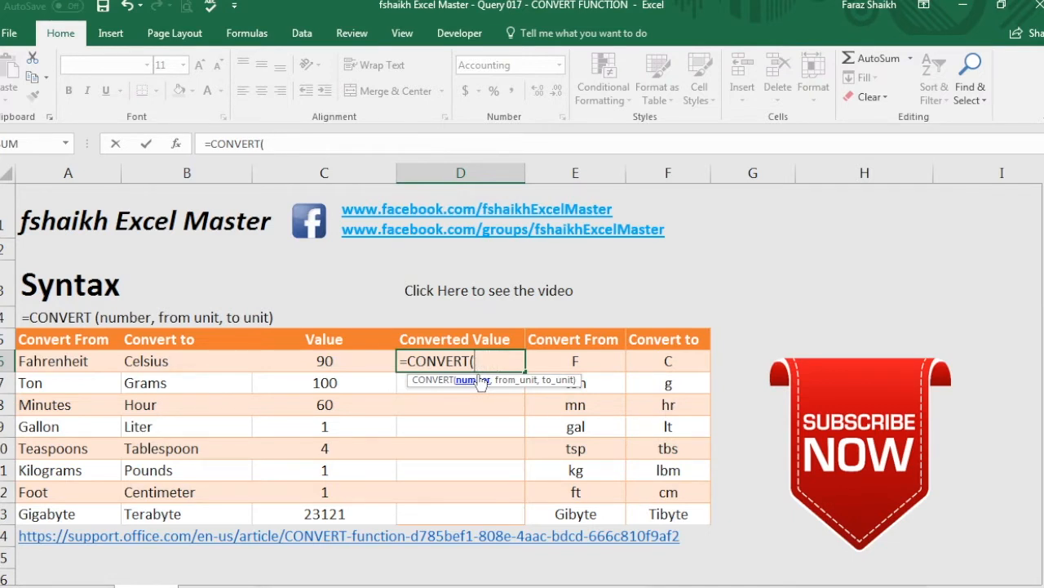
click(323, 360)
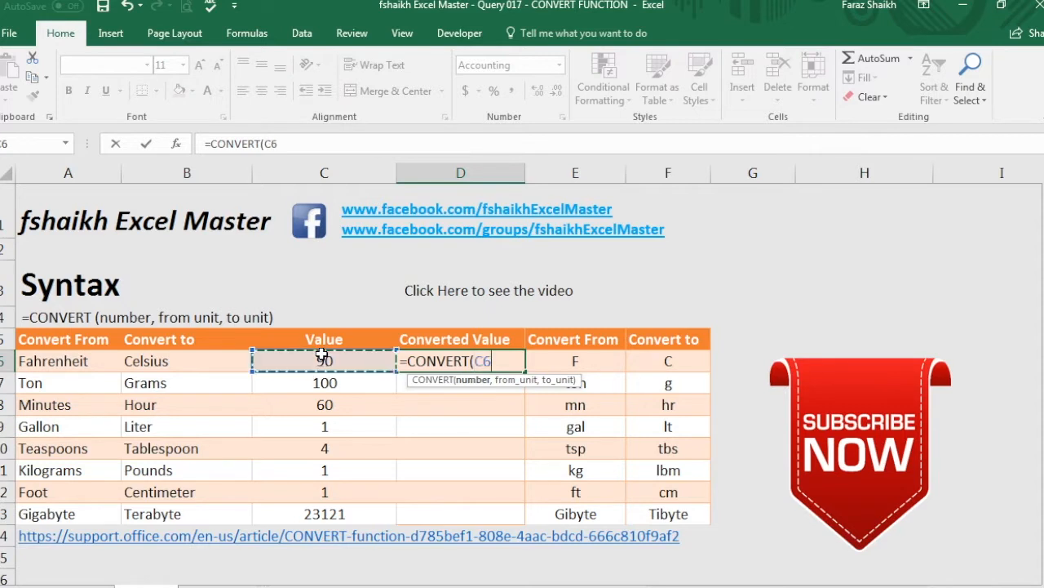
text(,)
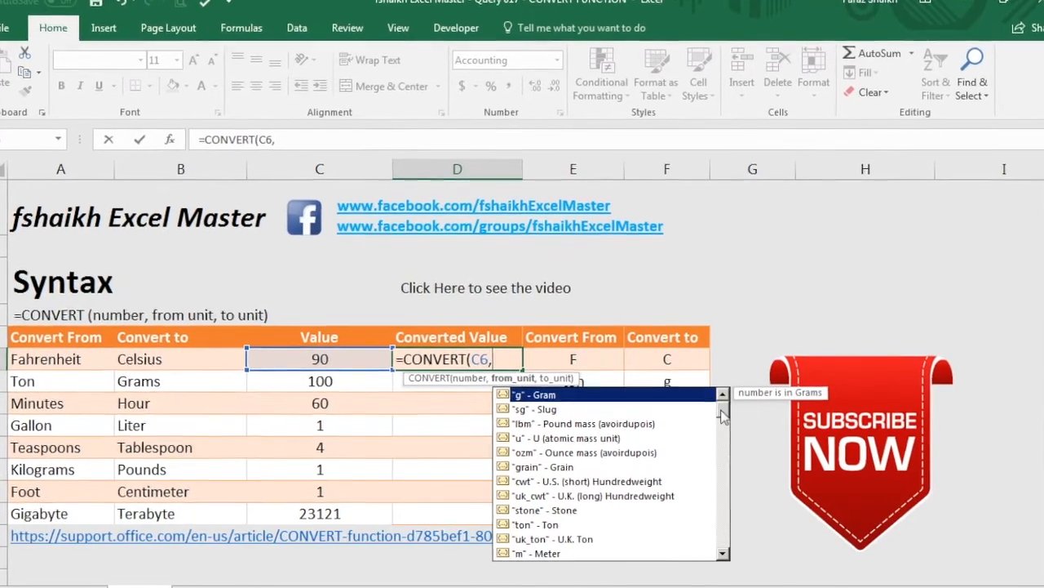
scroll(down, 3)
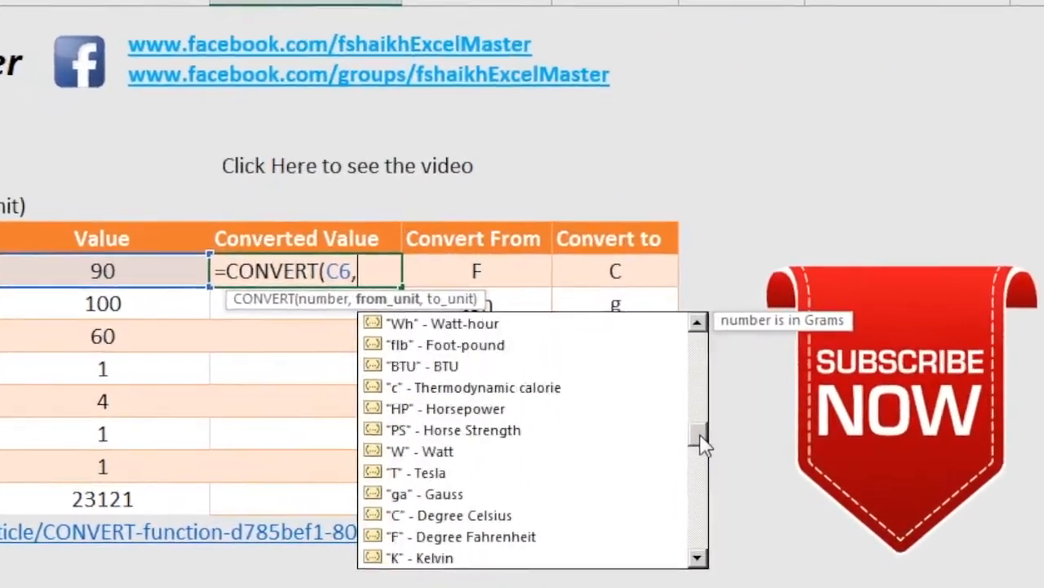
scroll(down, 3)
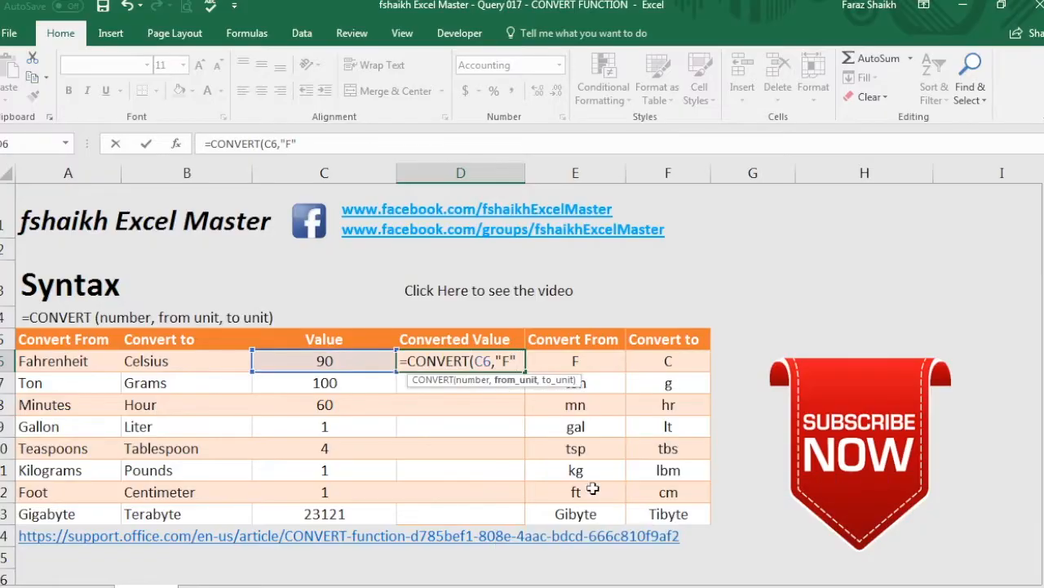
text(,)
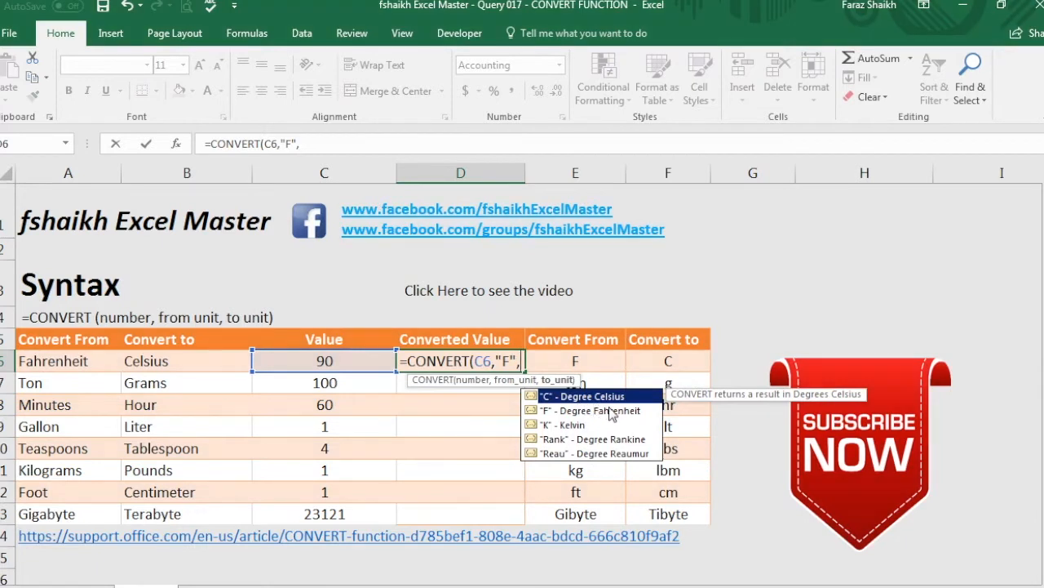
mouse_move(596, 409)
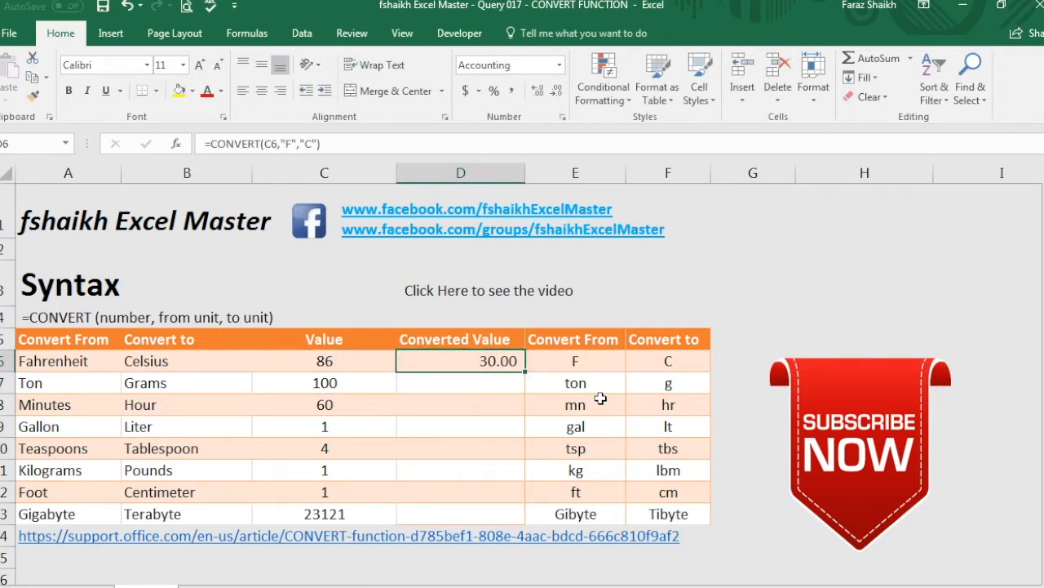
- Enter a CONVERT formula in D7 turning 100 tons into grams, showing 90,718,474.00
click(461, 383)
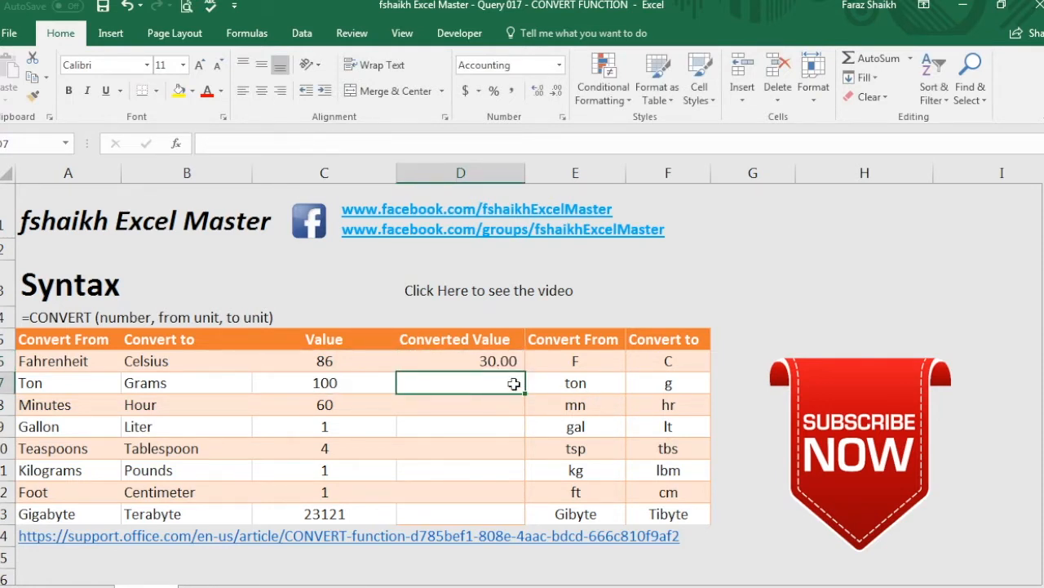
text(=CONVERT()
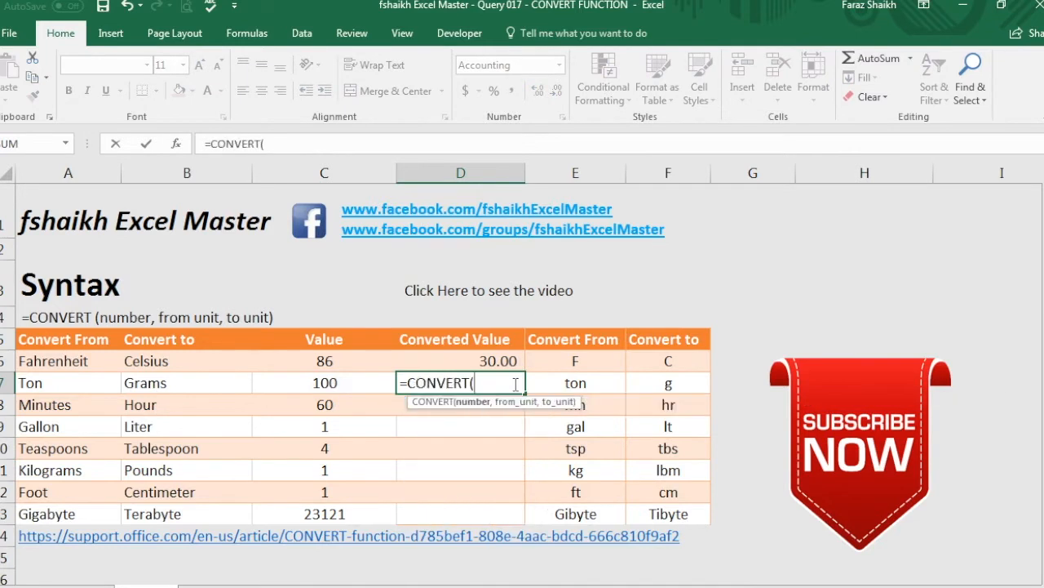
click(324, 383)
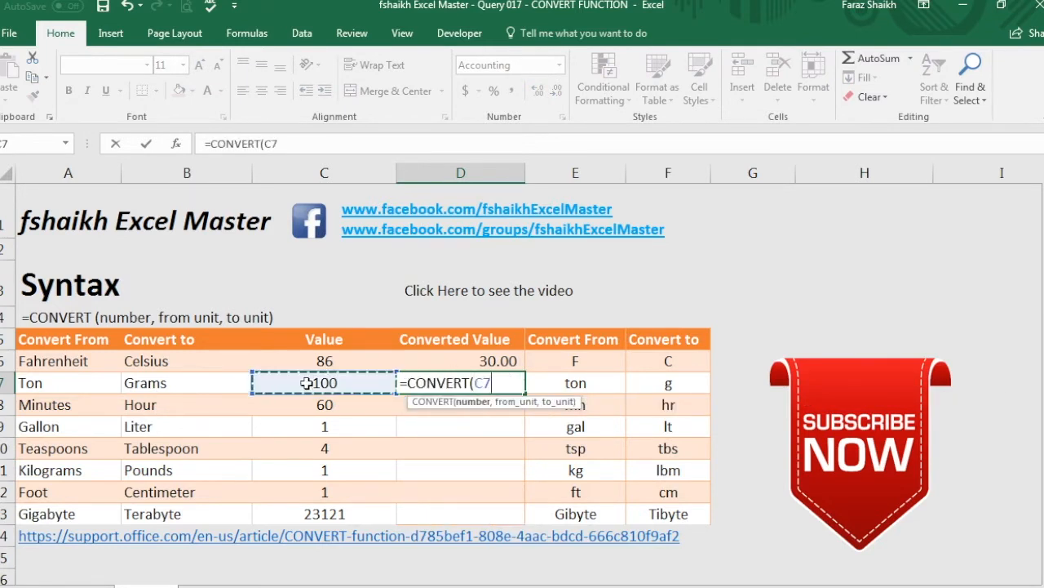
text(,)
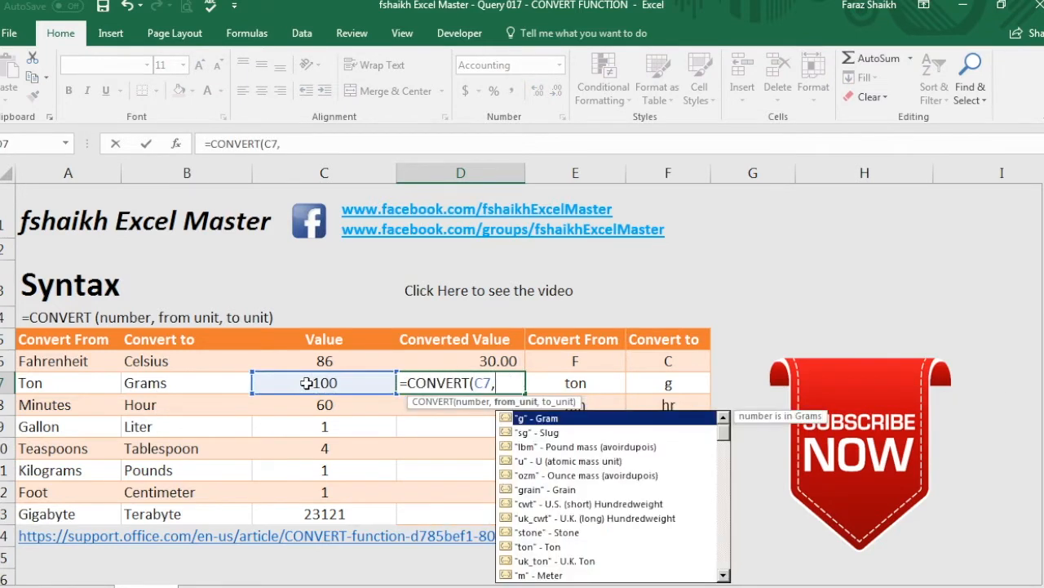
click(575, 383)
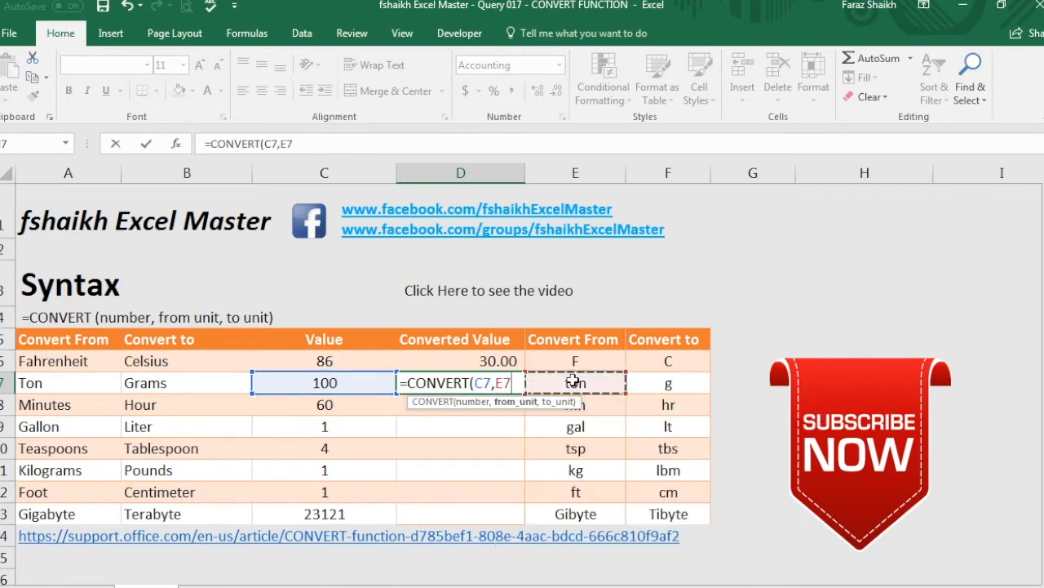
text(ton,)
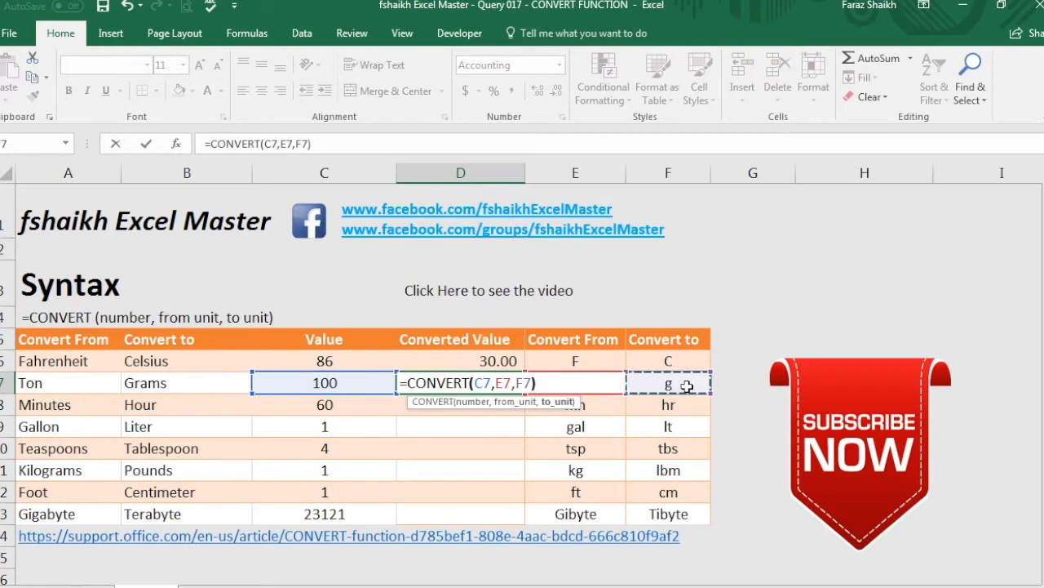
key(Enter)
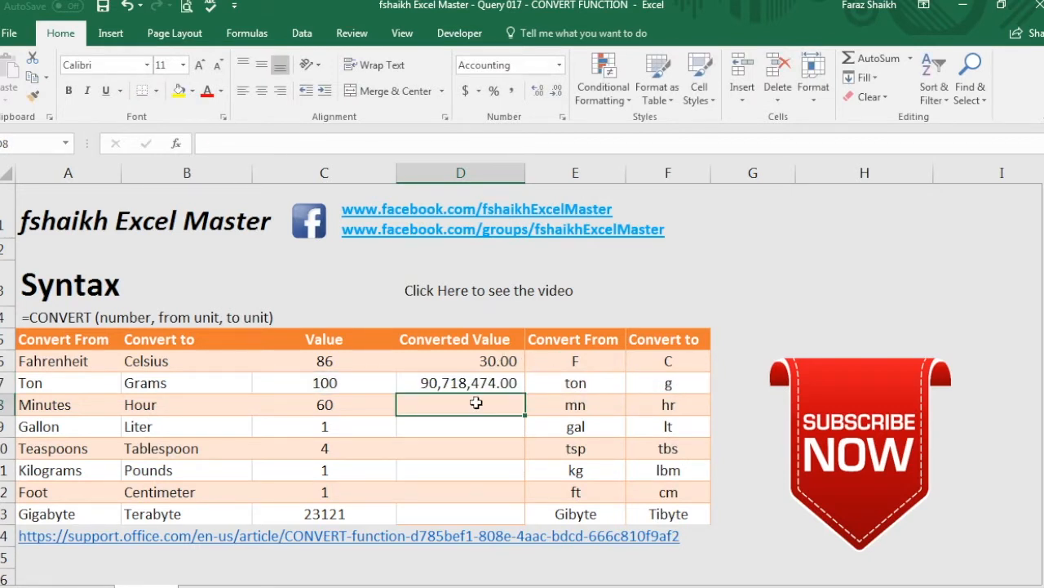
- Copy D7's CONVERT formula down to D10, giving 1.00, 3.79 and 1.33
click(460, 383)
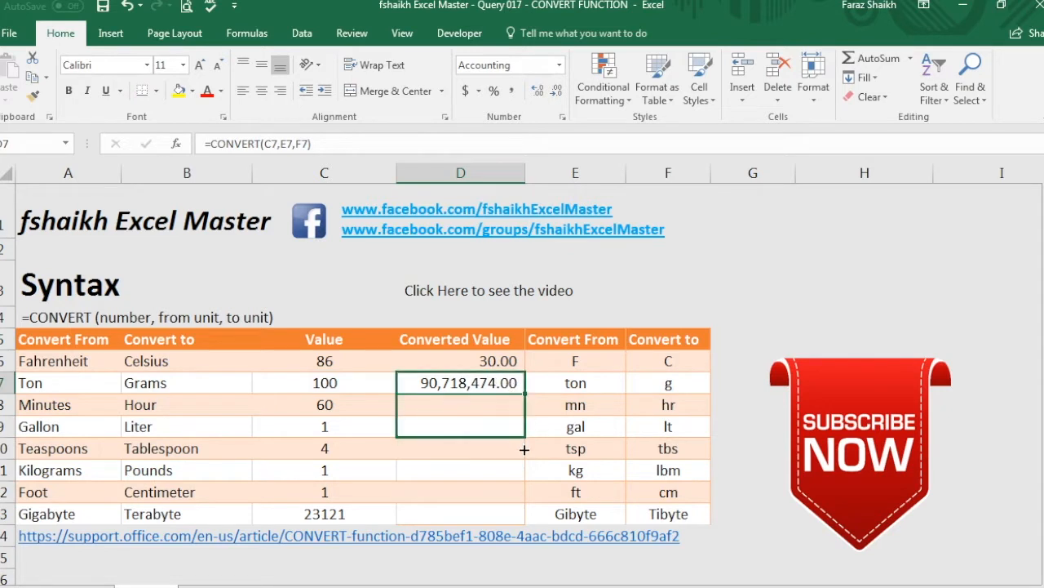
click(540, 468)
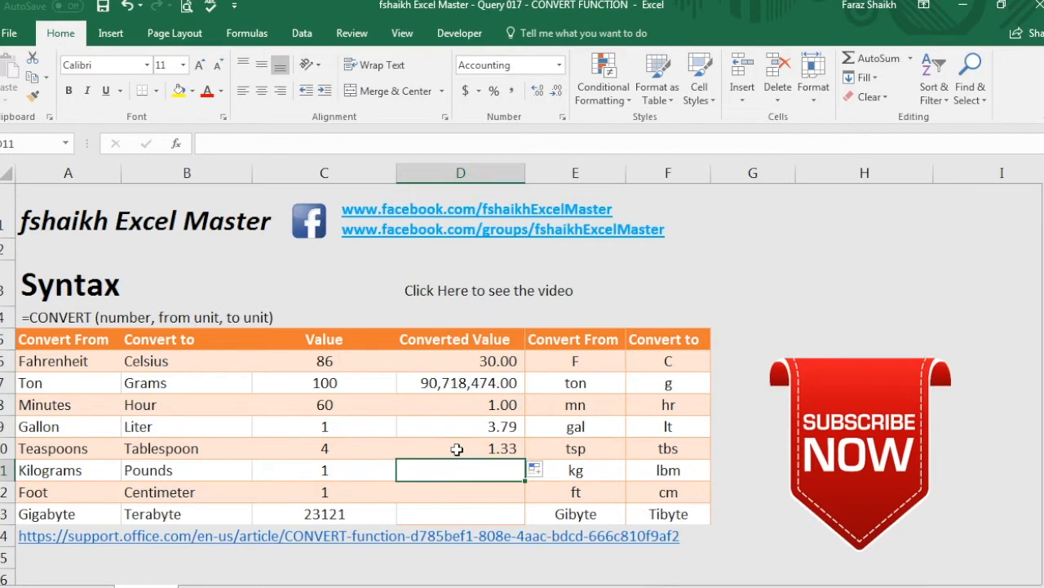
scroll(down, 3)
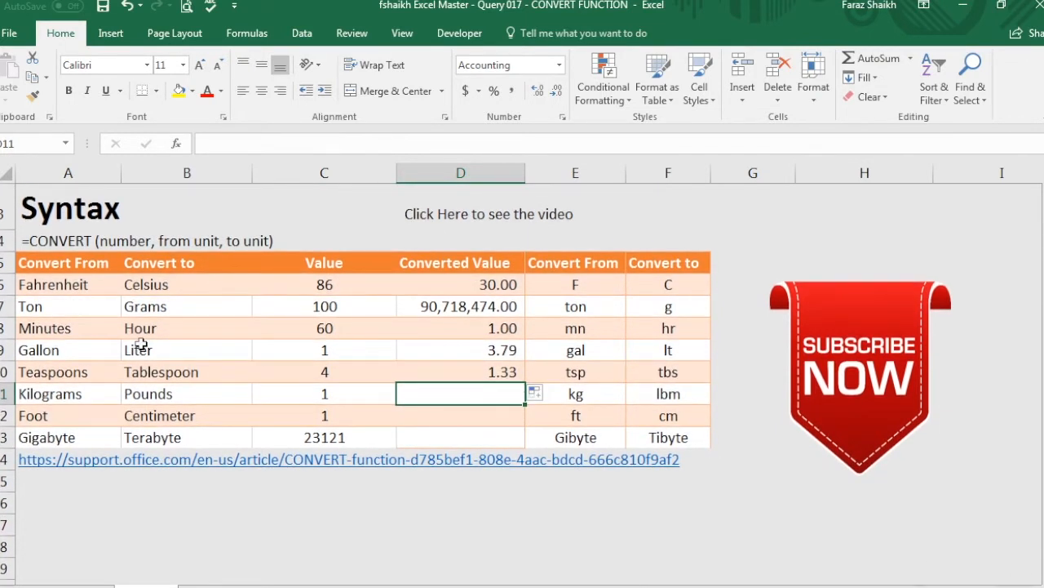
- Begin =CONVERT(C11, for Kilograms to Pounds and browse the unit list without finishing
text(=c)
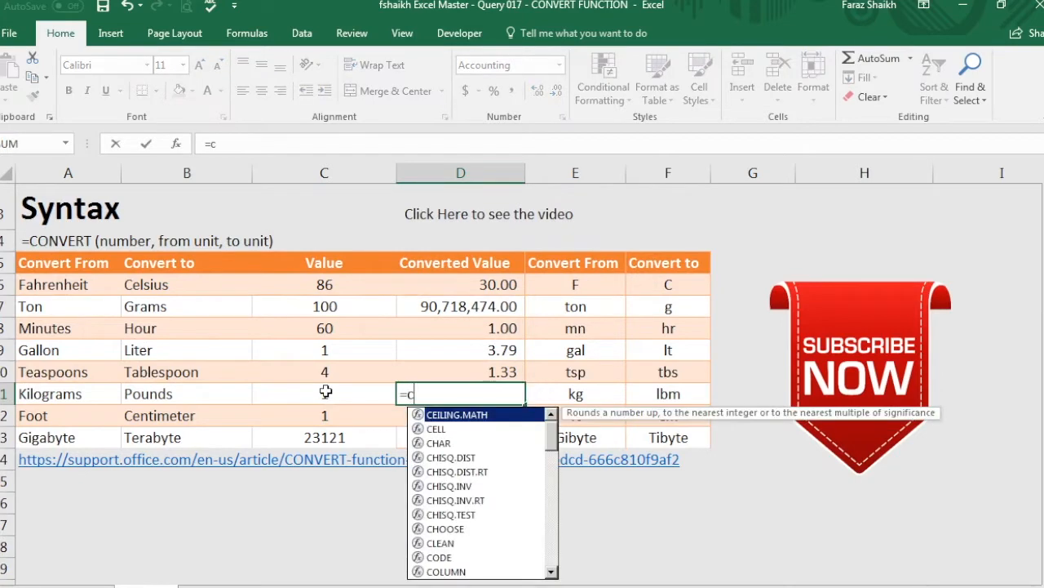
text(CONVERT()
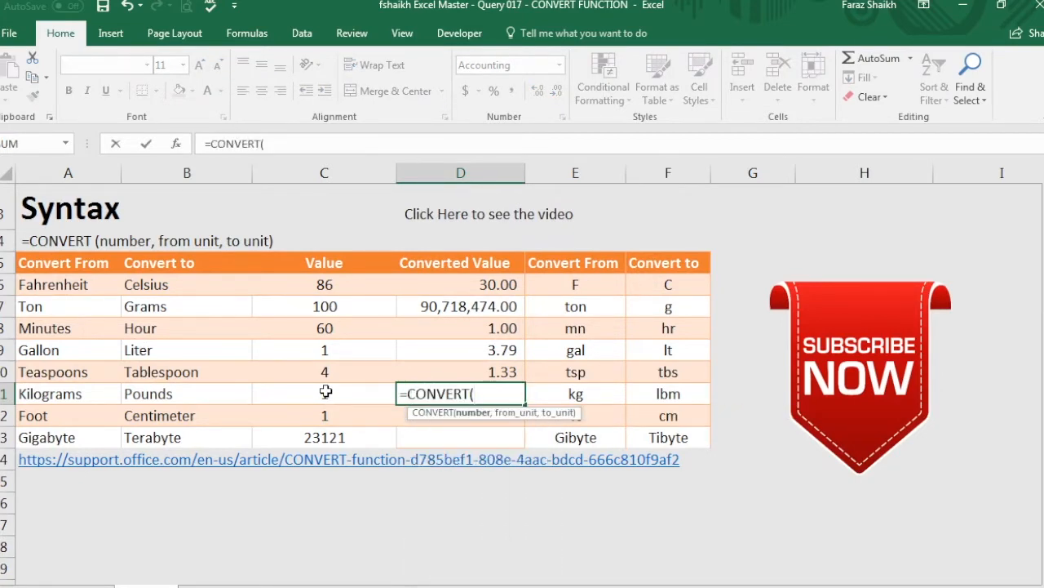
click(324, 393)
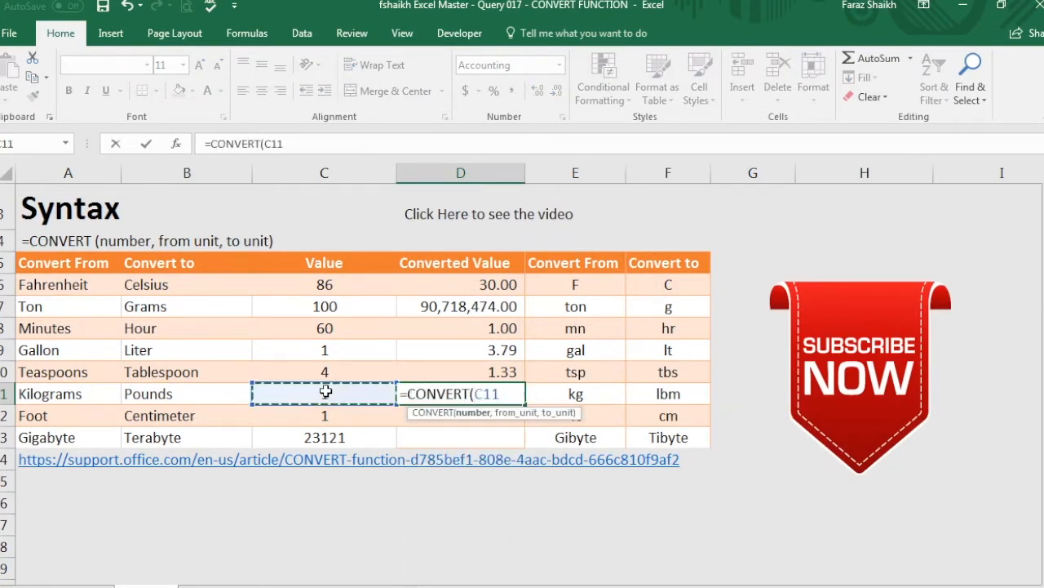
text(,)
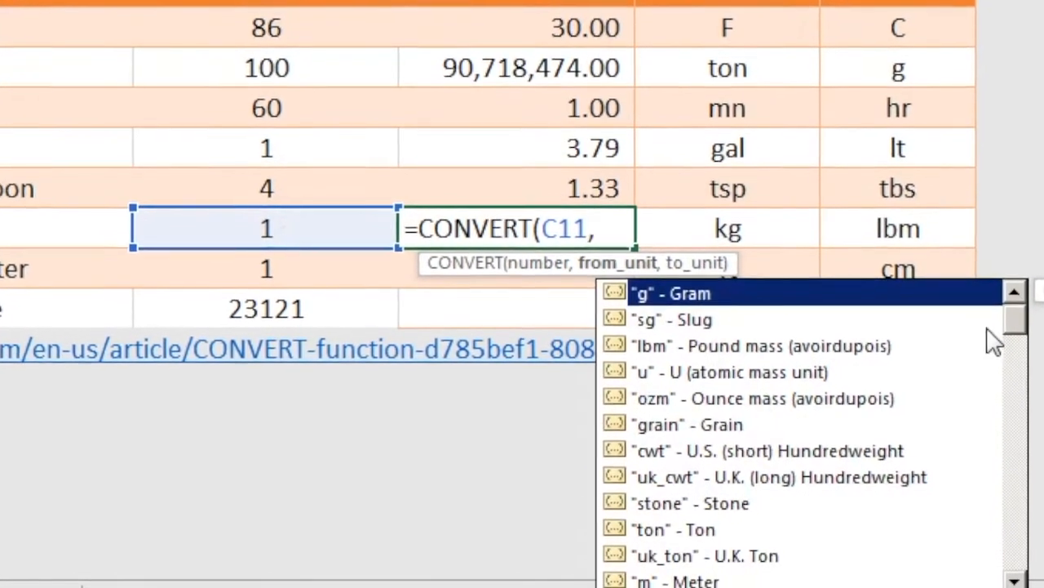
scroll(down, 3)
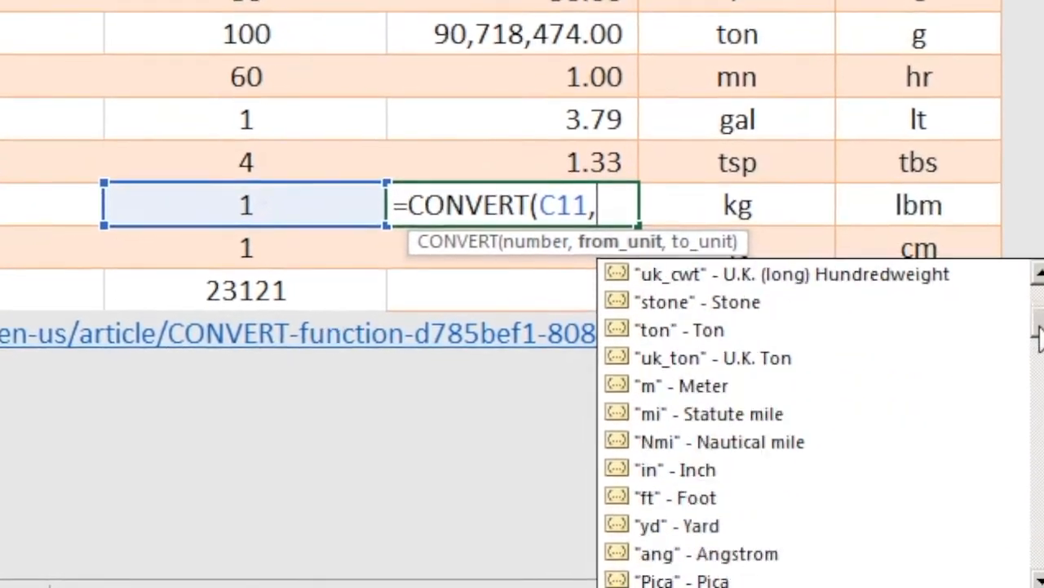
scroll(down, 3)
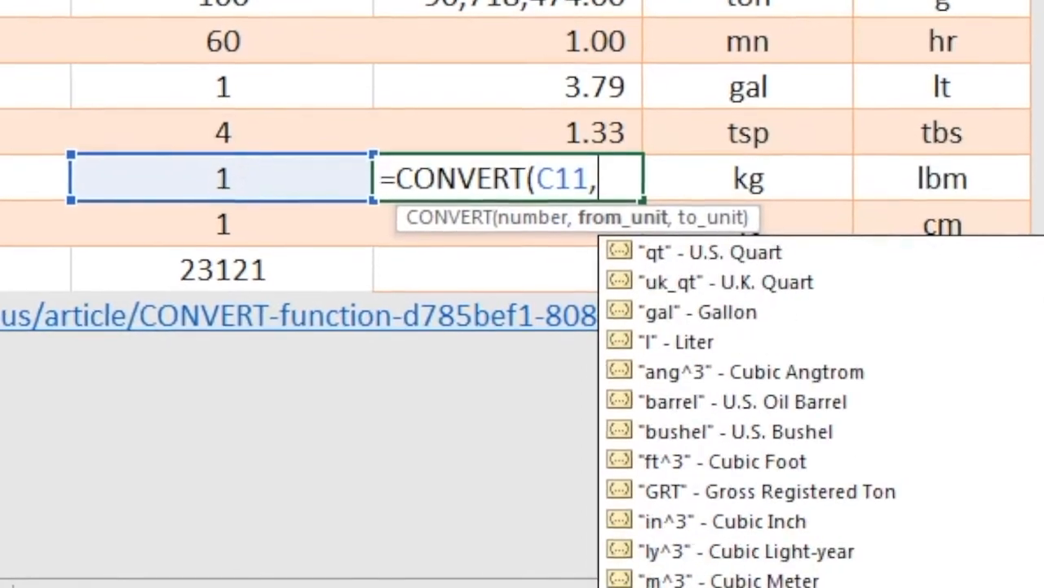
scroll(down, 3)
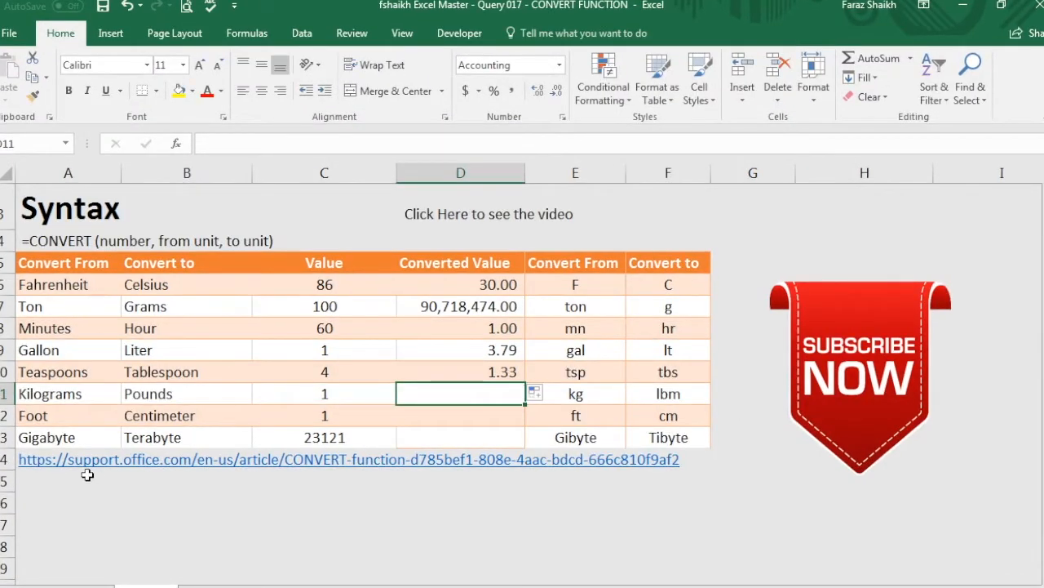
mouse_move(43, 474)
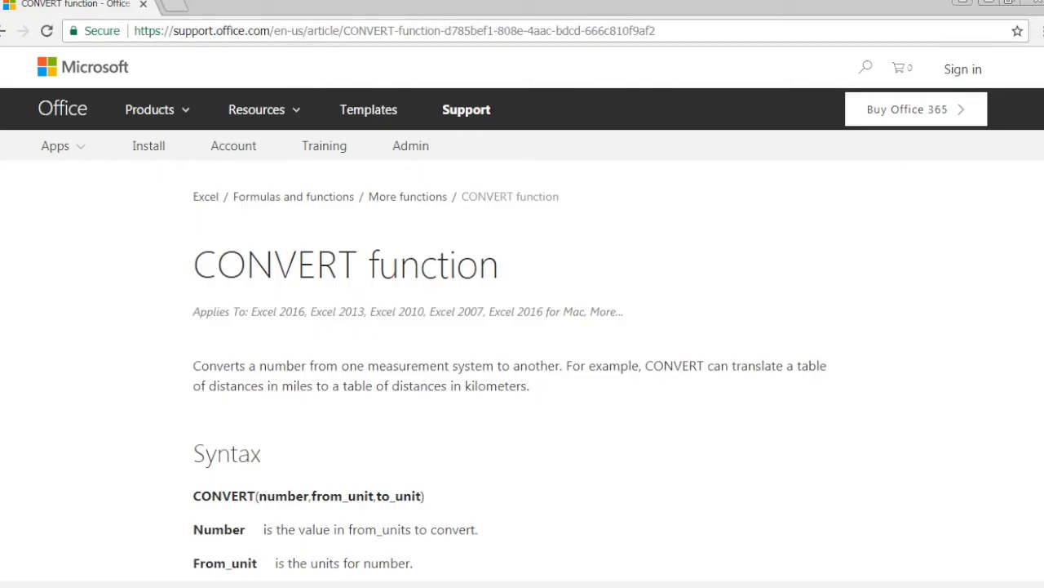
scroll(down, 3)
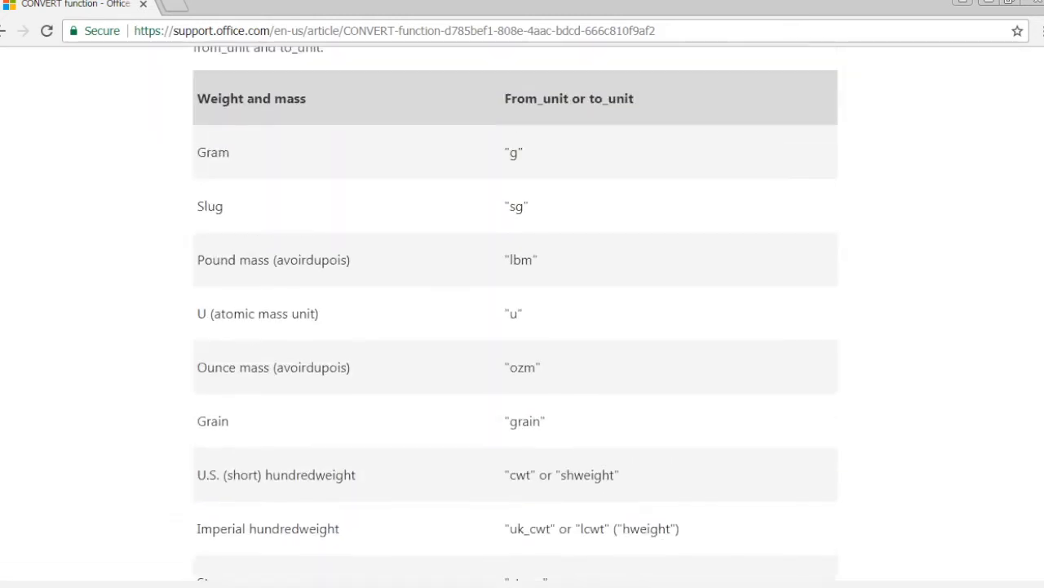
scroll(up, 3)
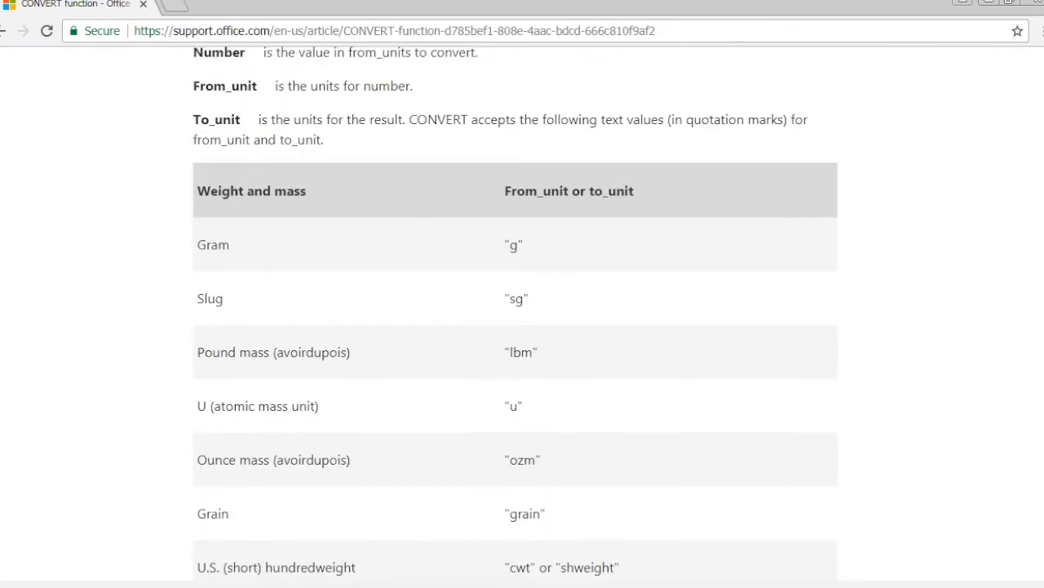
scroll(down, 3)
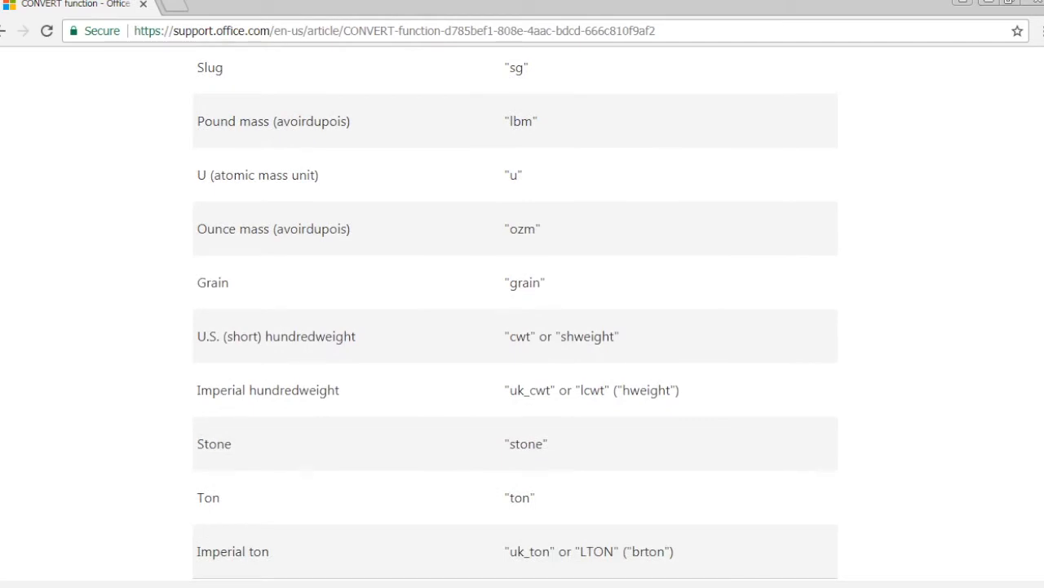
scroll(up, 3)
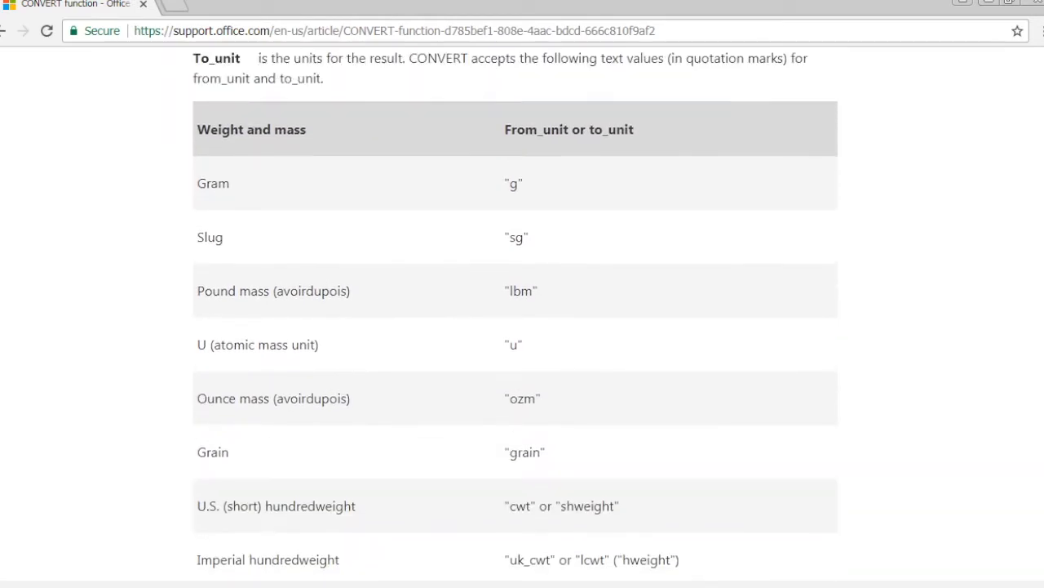
scroll(down, 3)
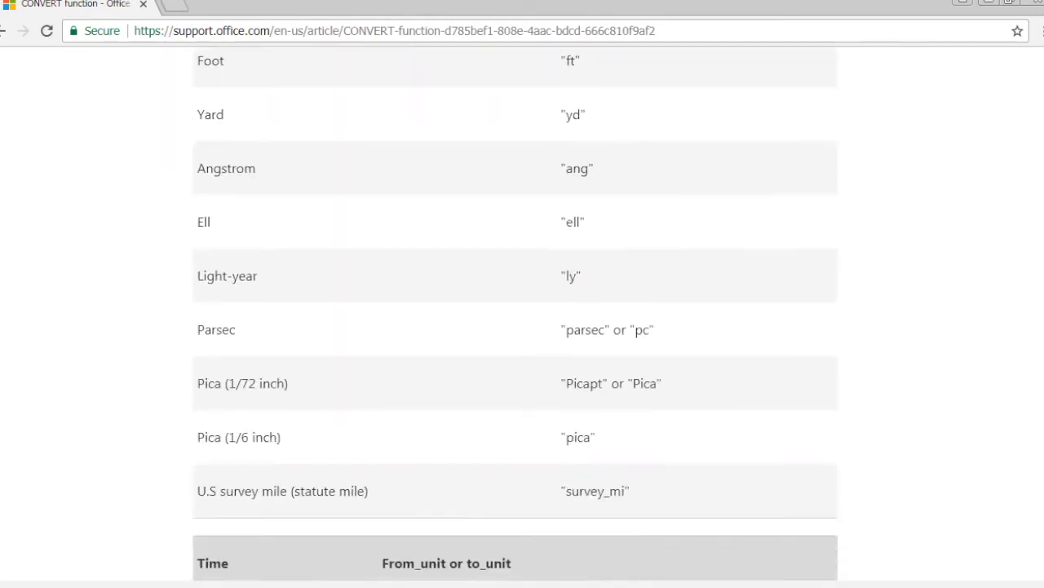
scroll(down, 3)
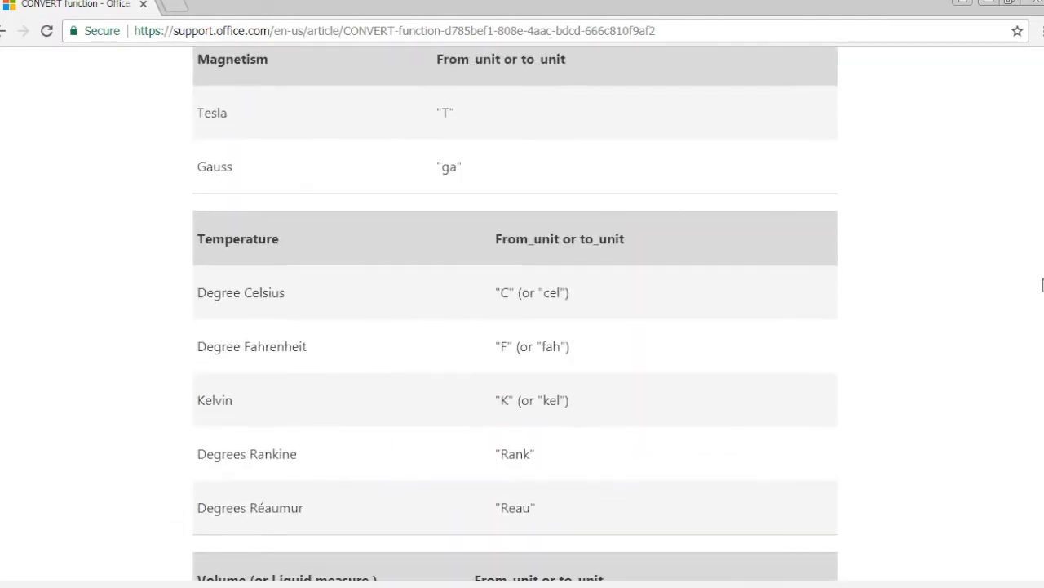
scroll(down, 3)
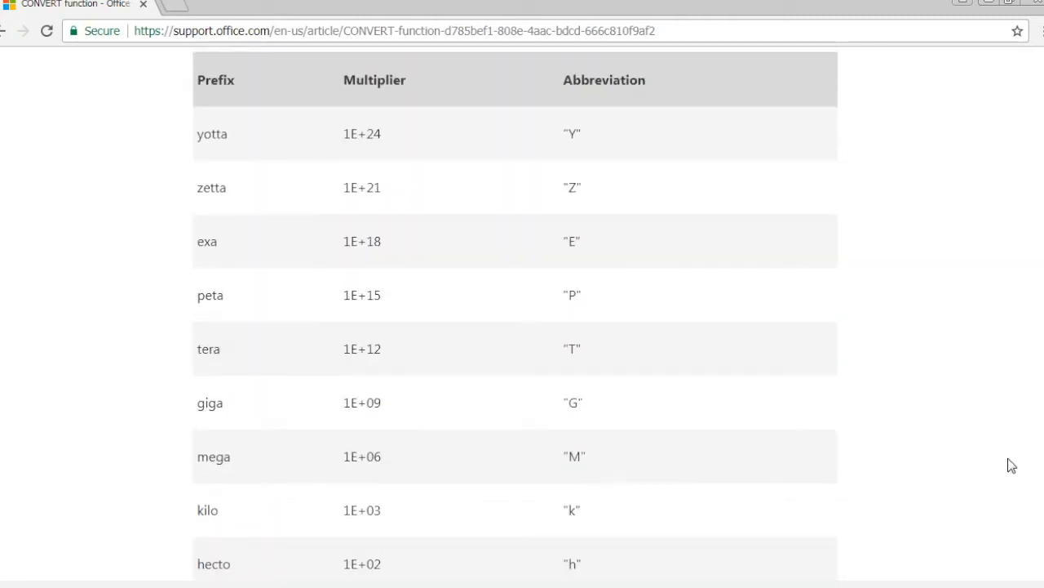
scroll(up, 3)
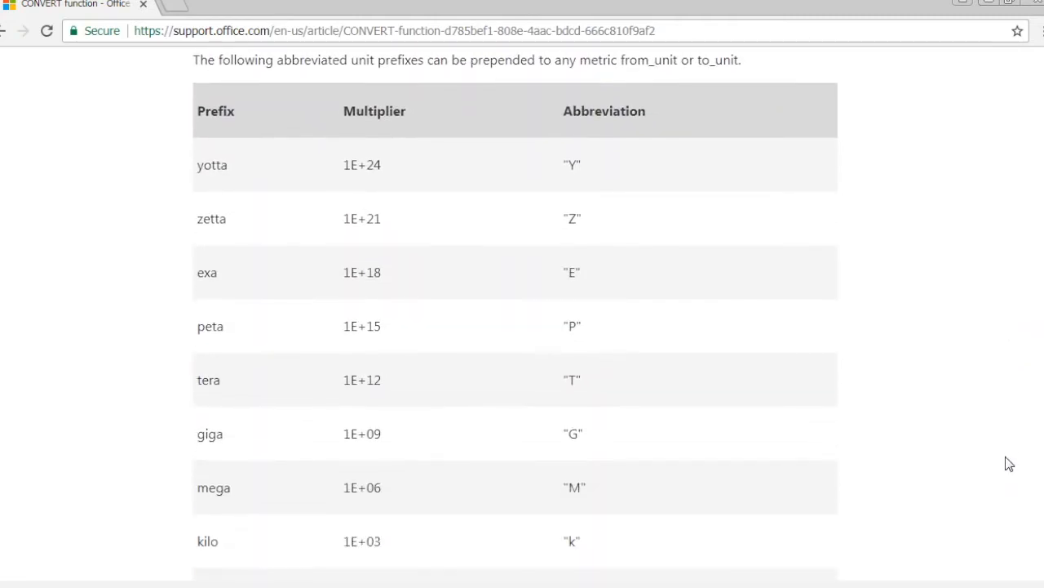
scroll(down, 3)
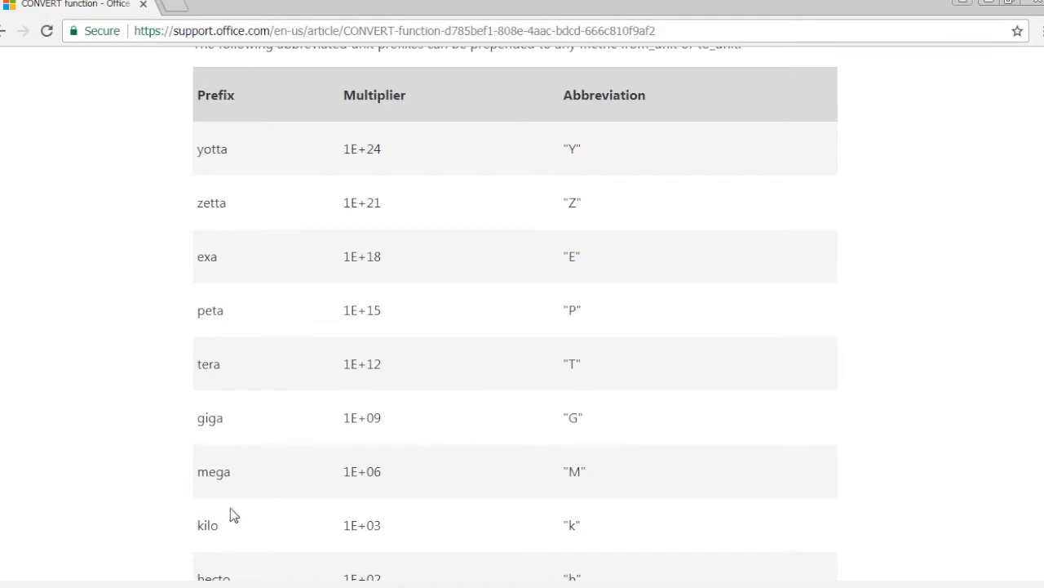
mouse_move(692, 505)
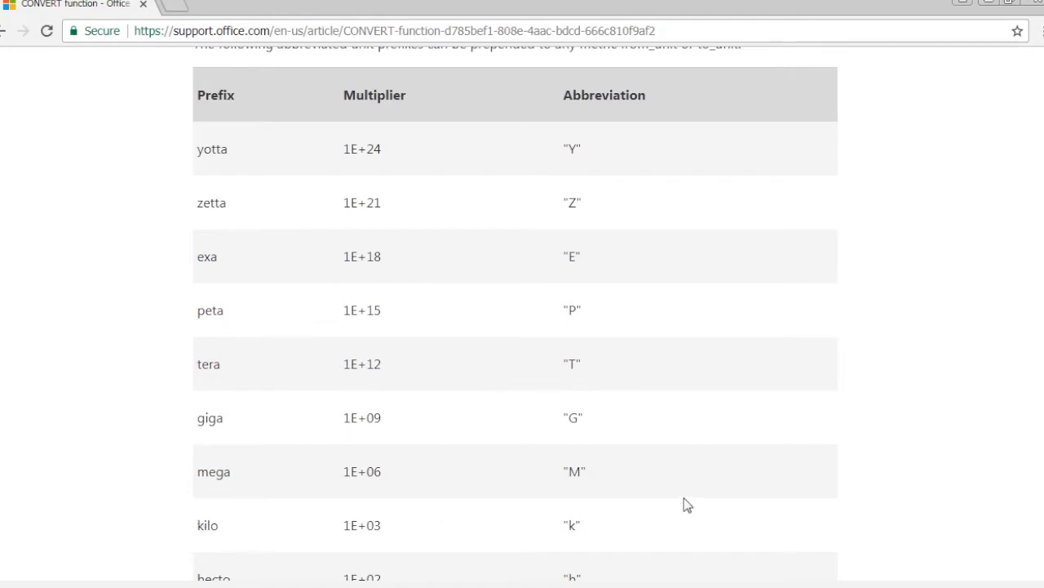
double_click(573, 525)
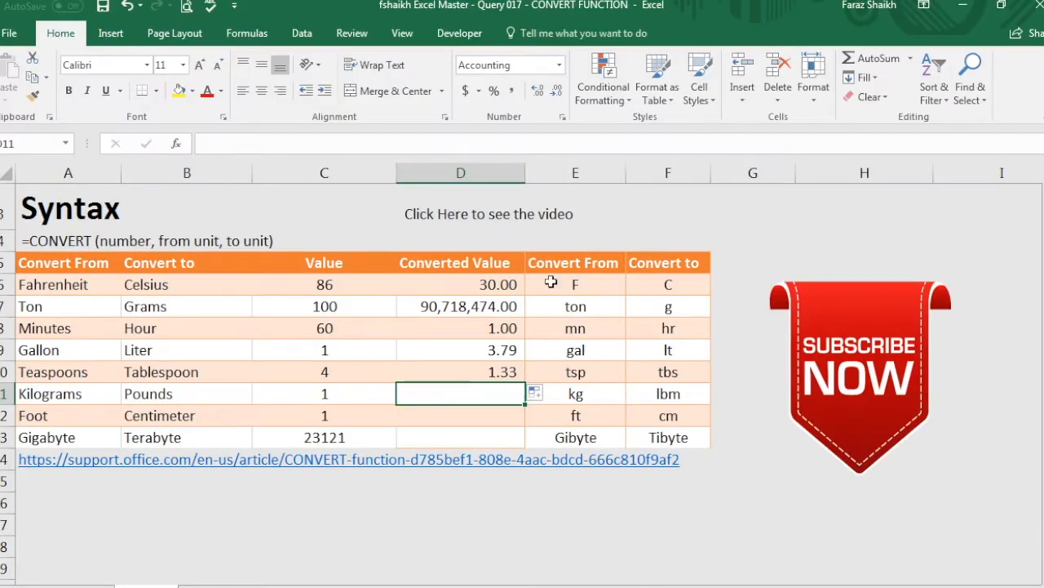
mouse_move(487, 414)
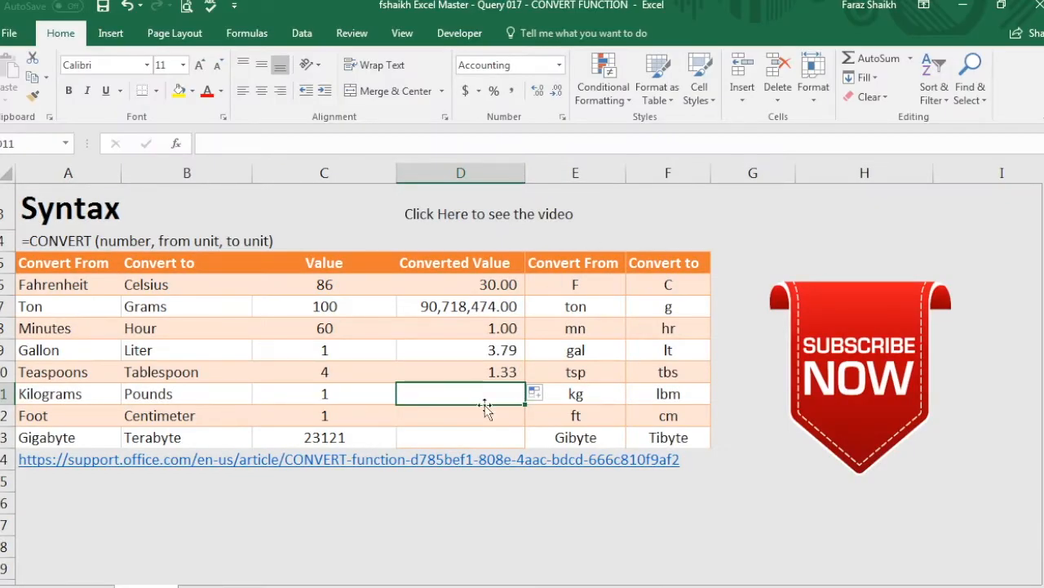
- Enter =CONVERT(C11,"kg","lbm") in D11 so Kilograms-to-Pounds shows 2.20
text(=conv)
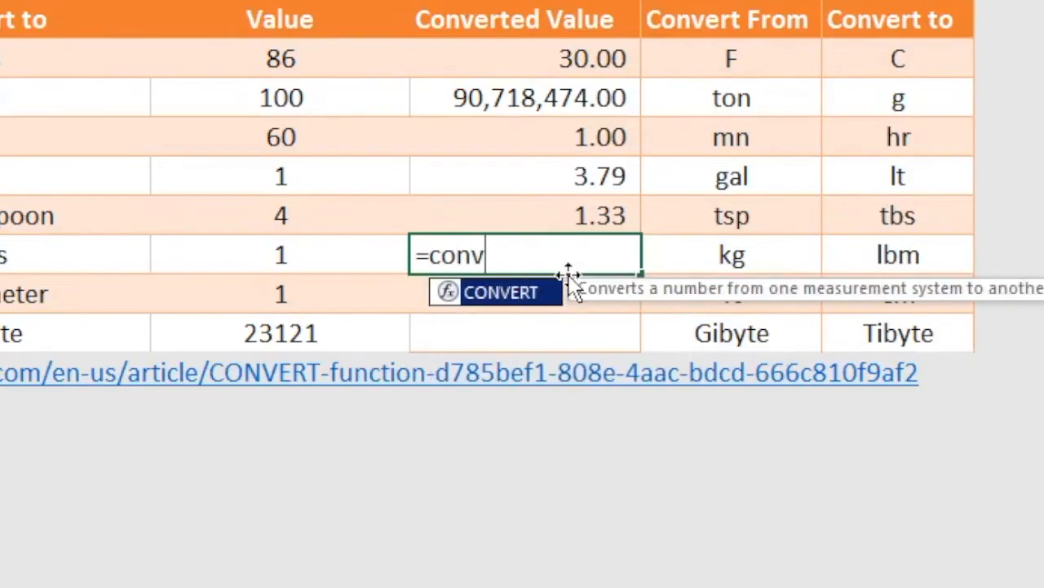
click(281, 253)
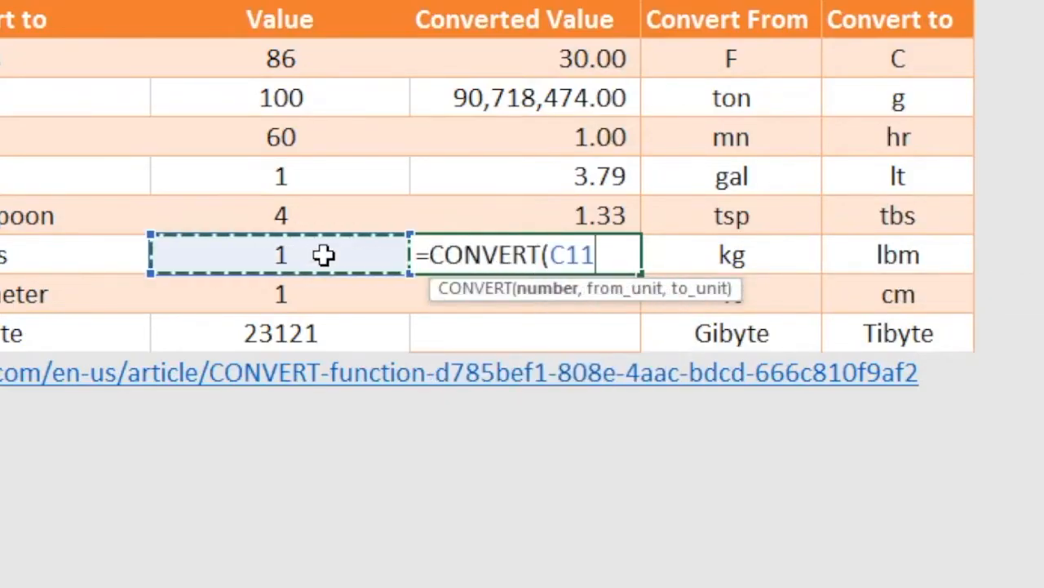
text(,)
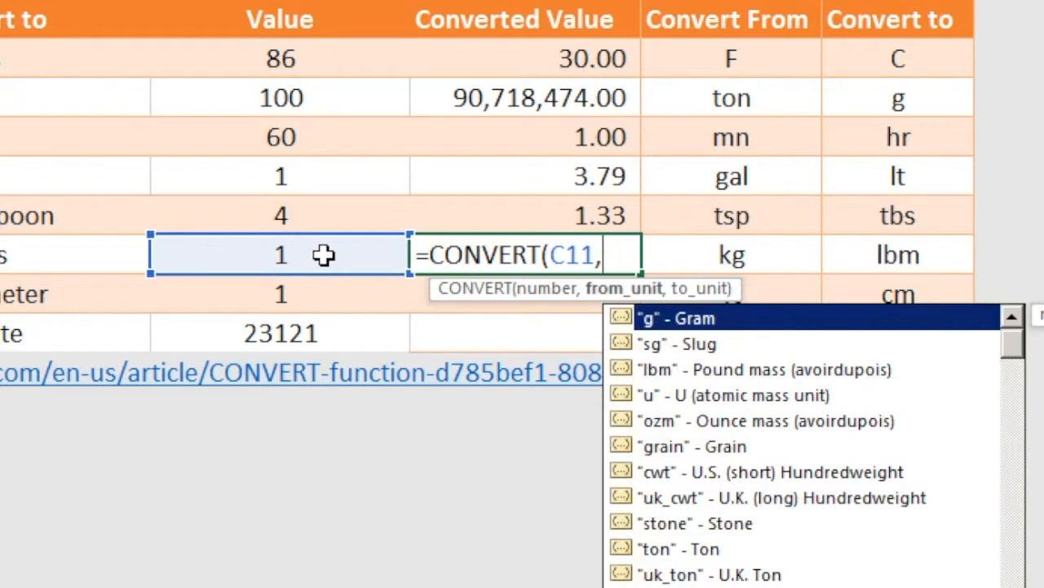
text("kg)
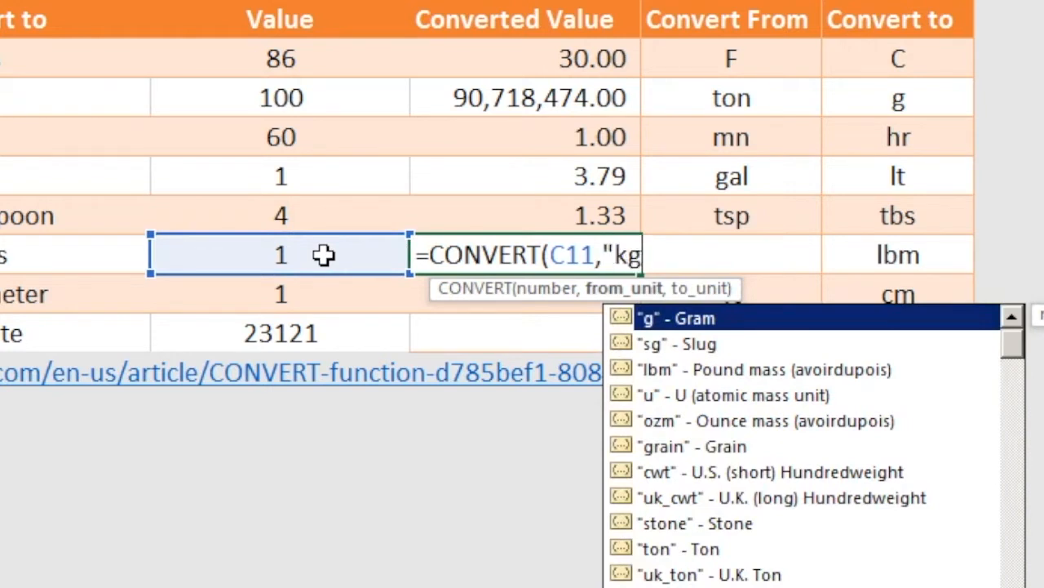
text(",)
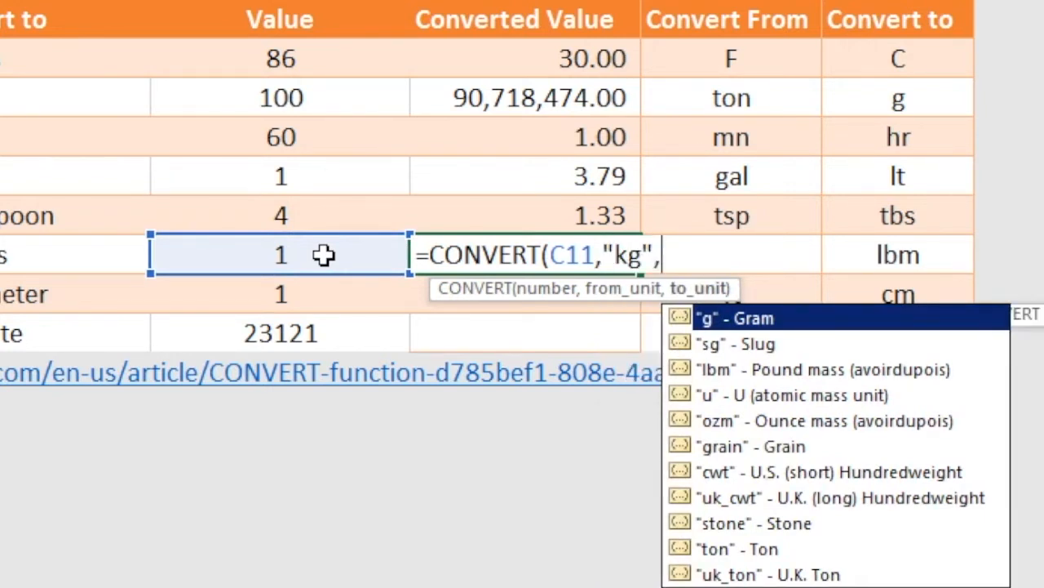
text(")
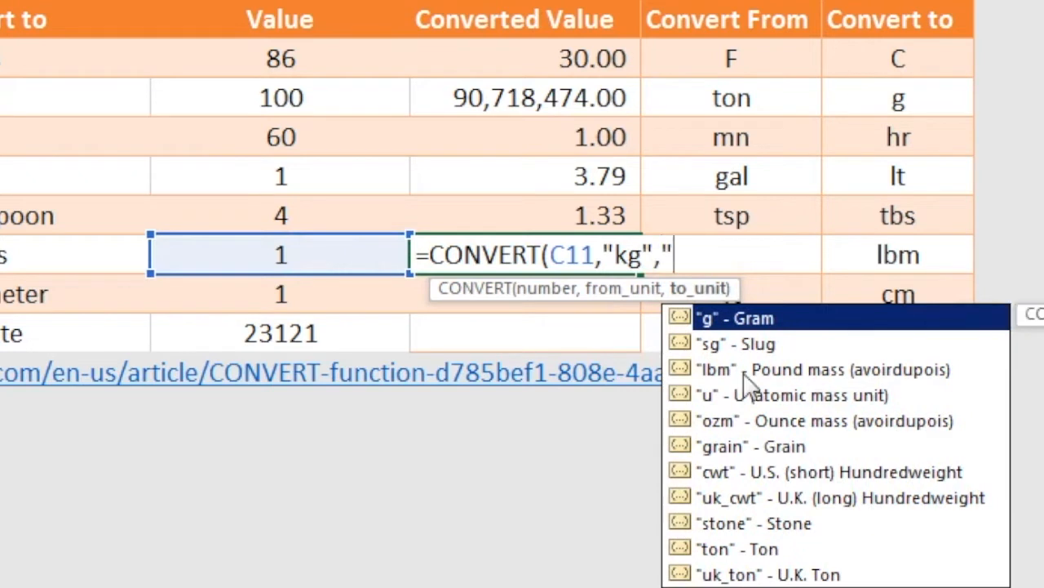
text(lbm)
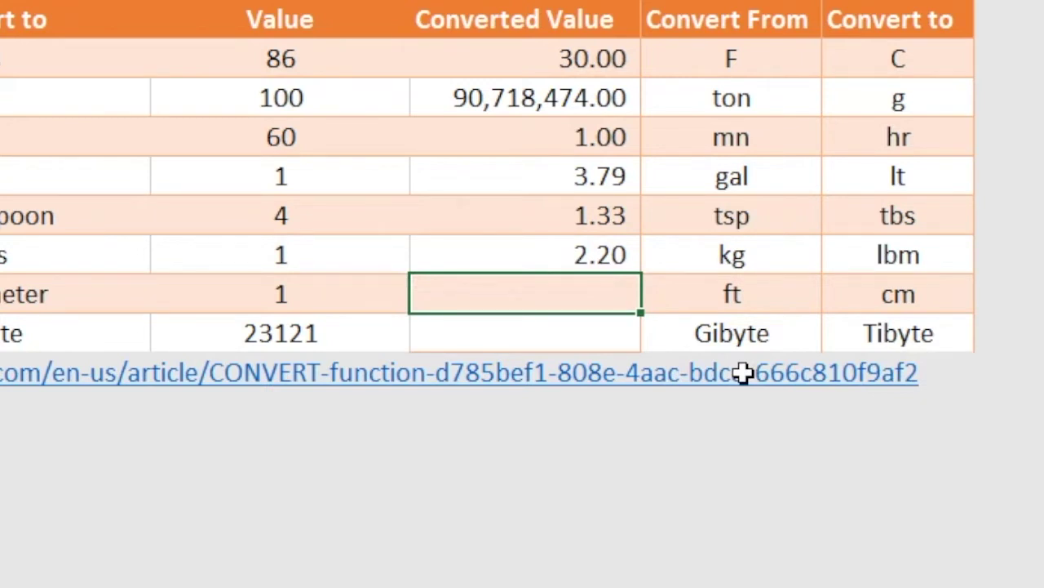
text(=co)
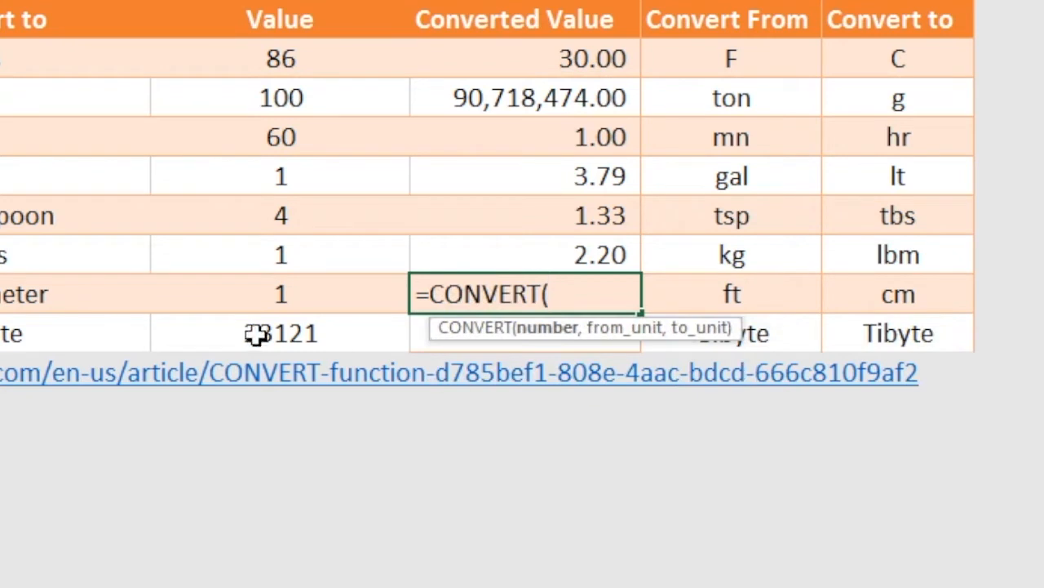
- Fill D12's formula with the 1-foot value, "ft" and "cm", checking the centi prefix
click(280, 293)
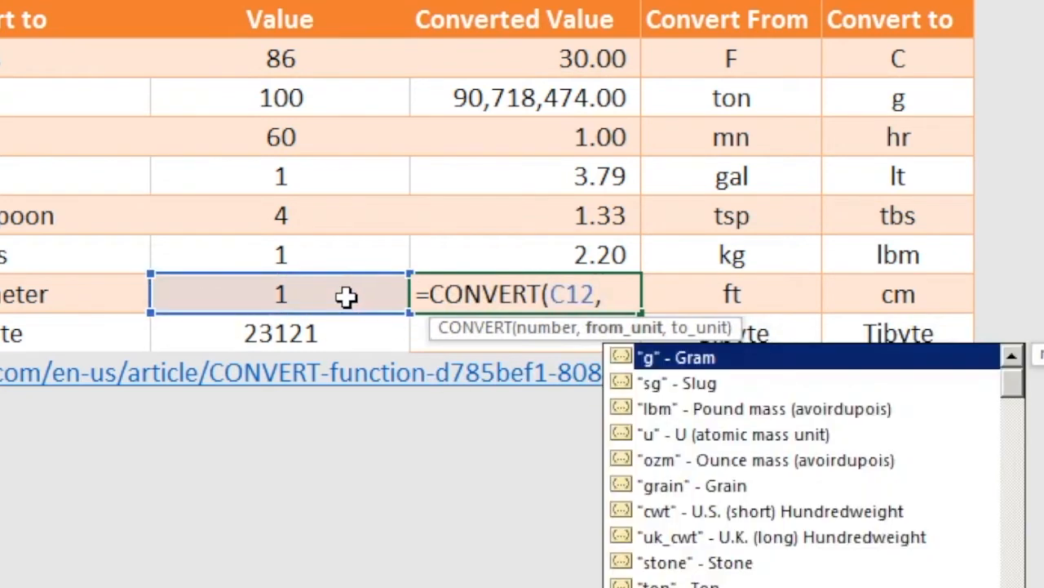
text(ft,)
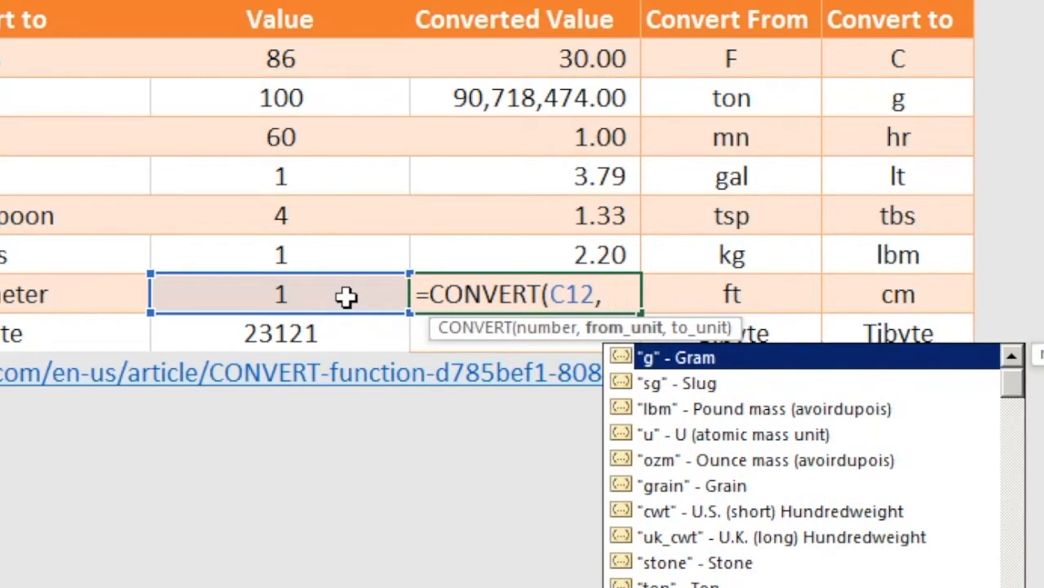
text(")
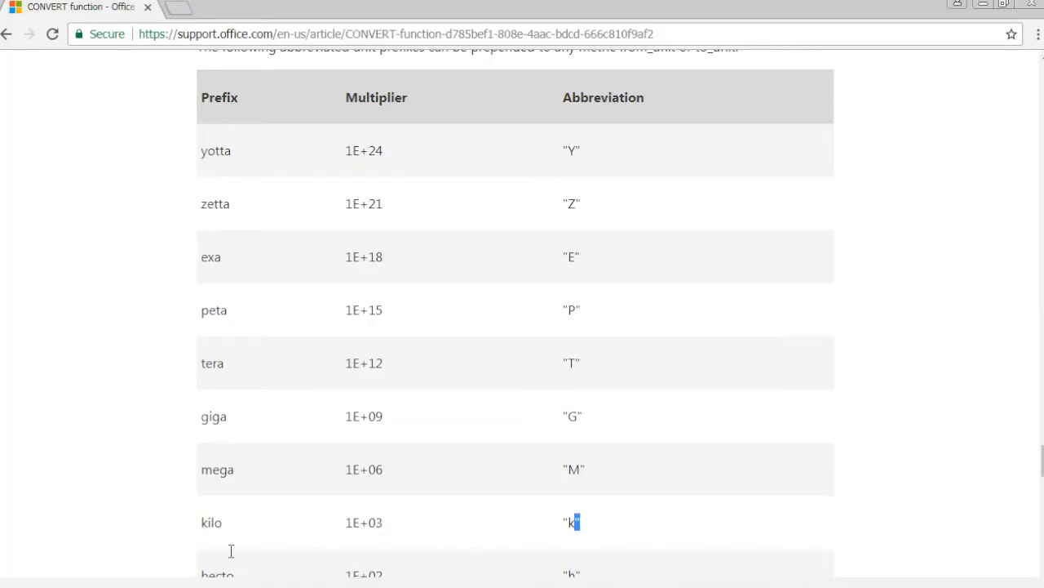
scroll(down, 3)
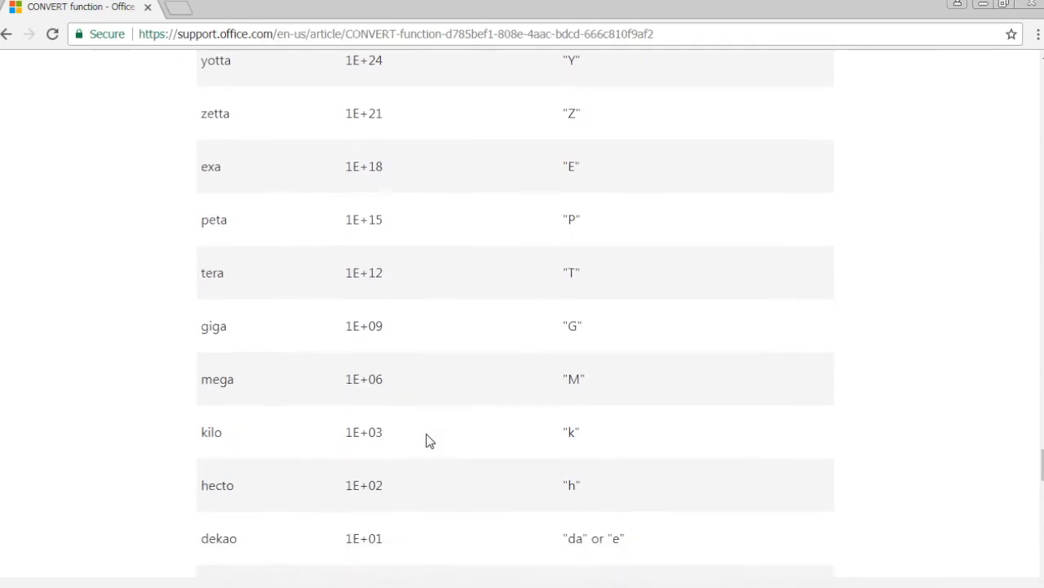
scroll(down, 3)
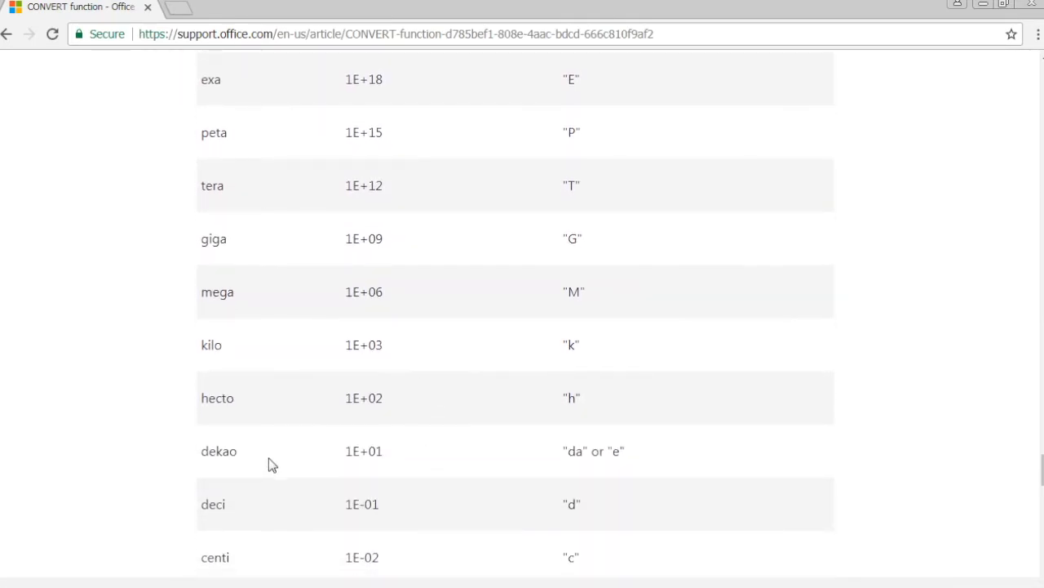
mouse_move(548, 559)
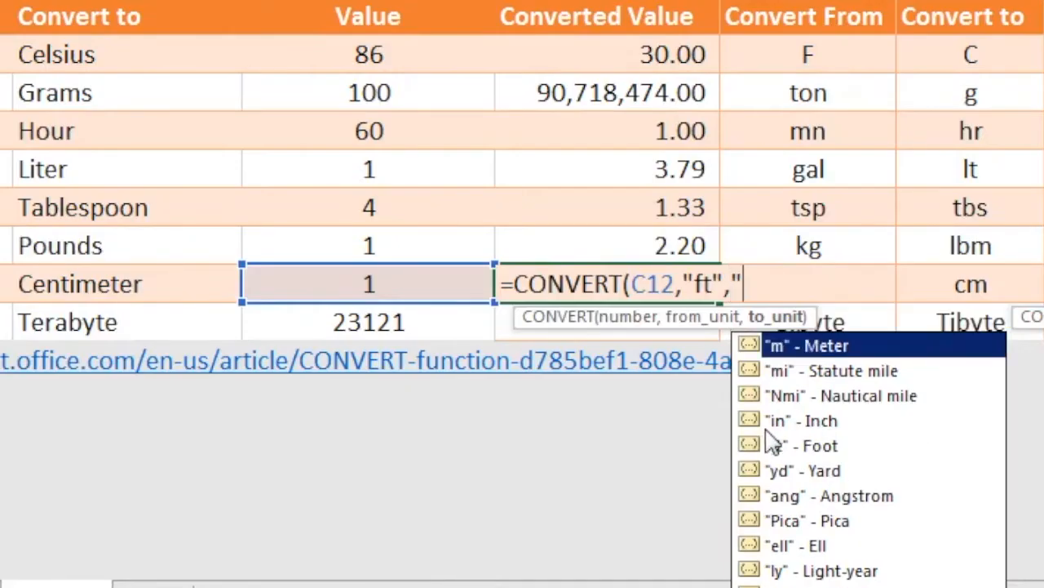
text(cm)
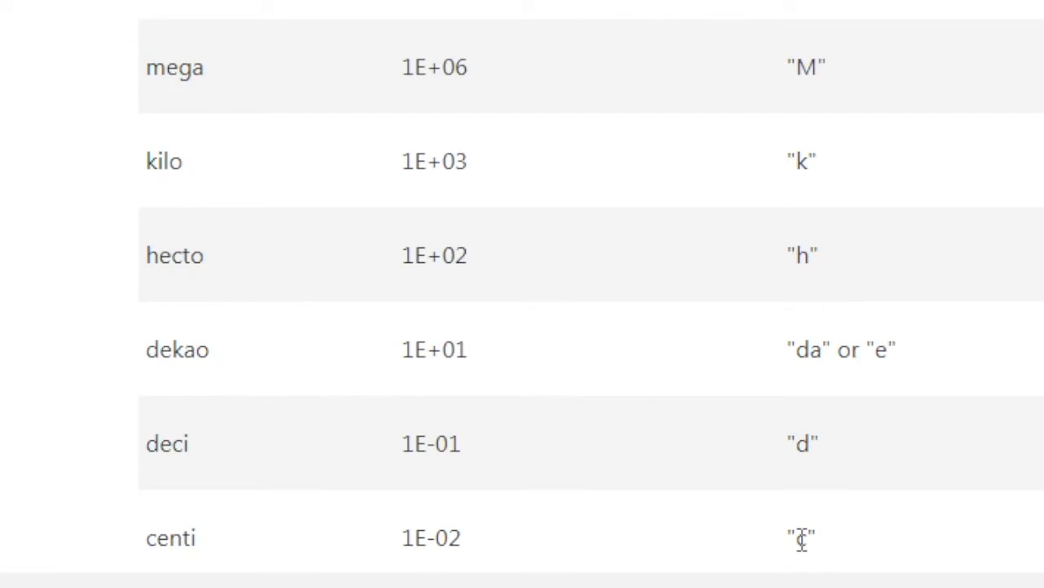
double_click(799, 536)
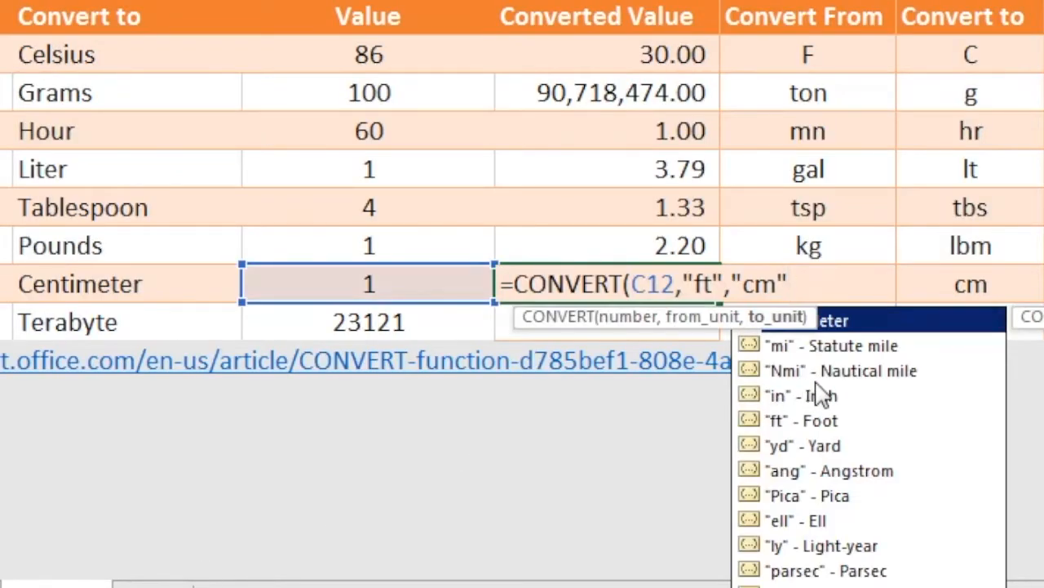
mouse_move(820, 394)
text(=c)
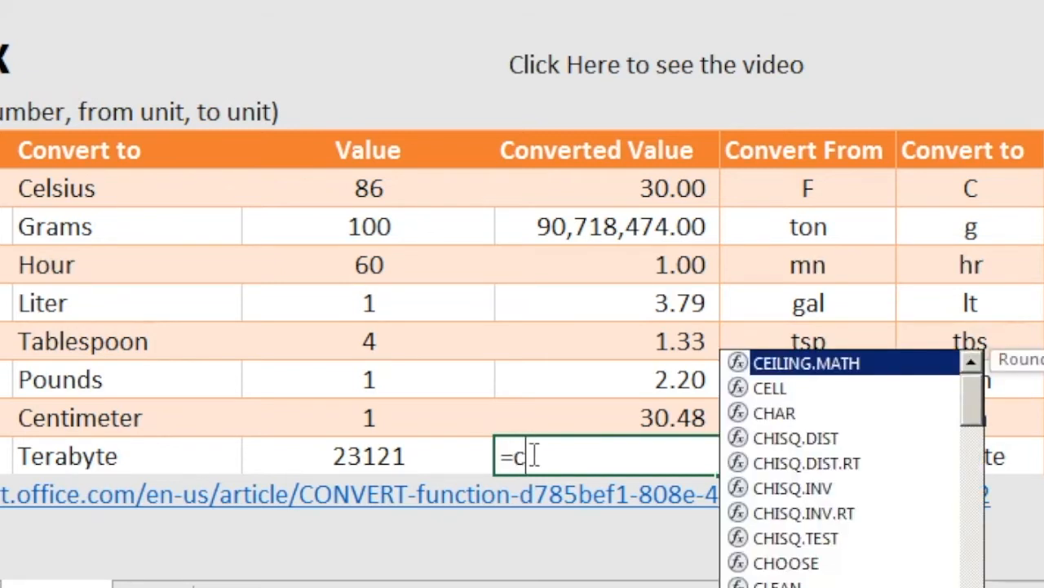
- Build D13's CONVERT formula from C13 with gibyte and terabyte units, returning #N/A
text(ONVERT(C13,)
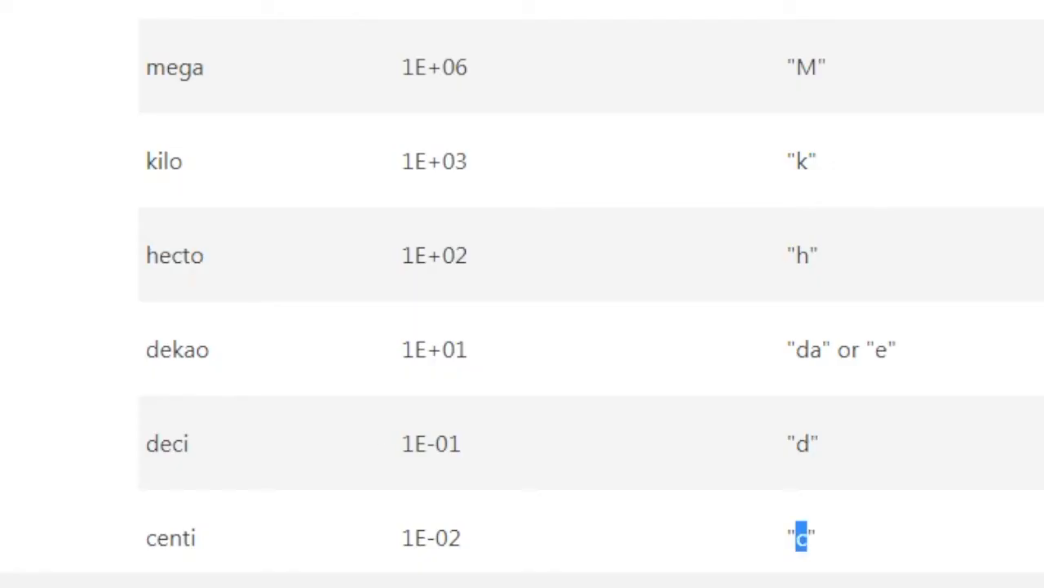
scroll(down, 3)
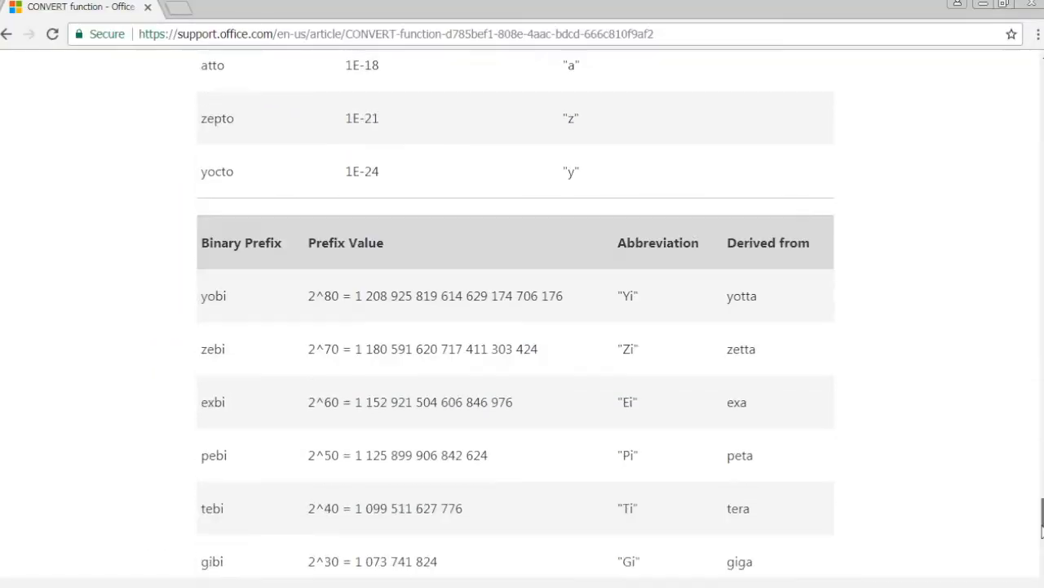
scroll(down, 3)
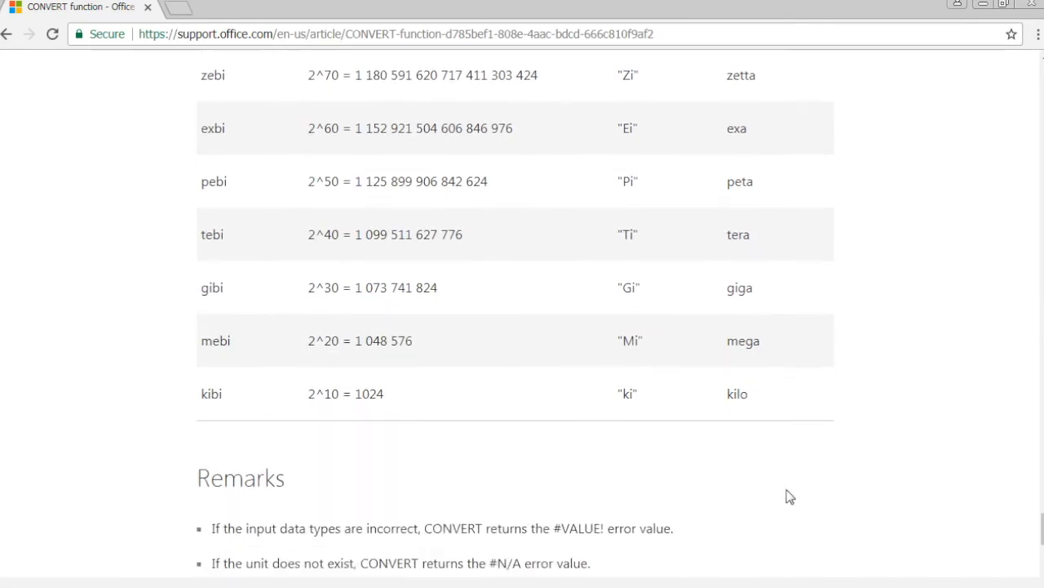
mouse_move(333, 287)
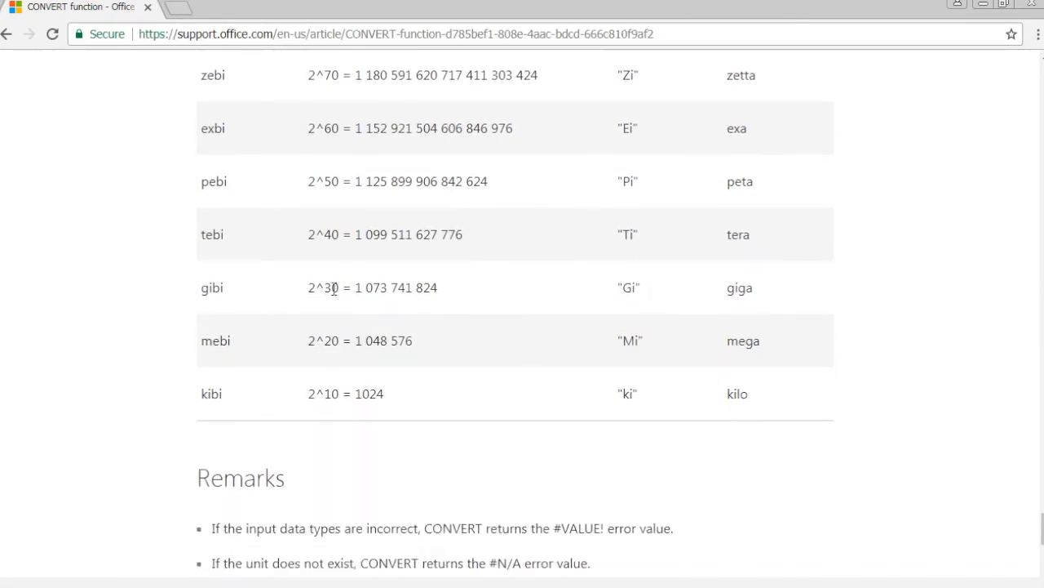
mouse_move(333, 287)
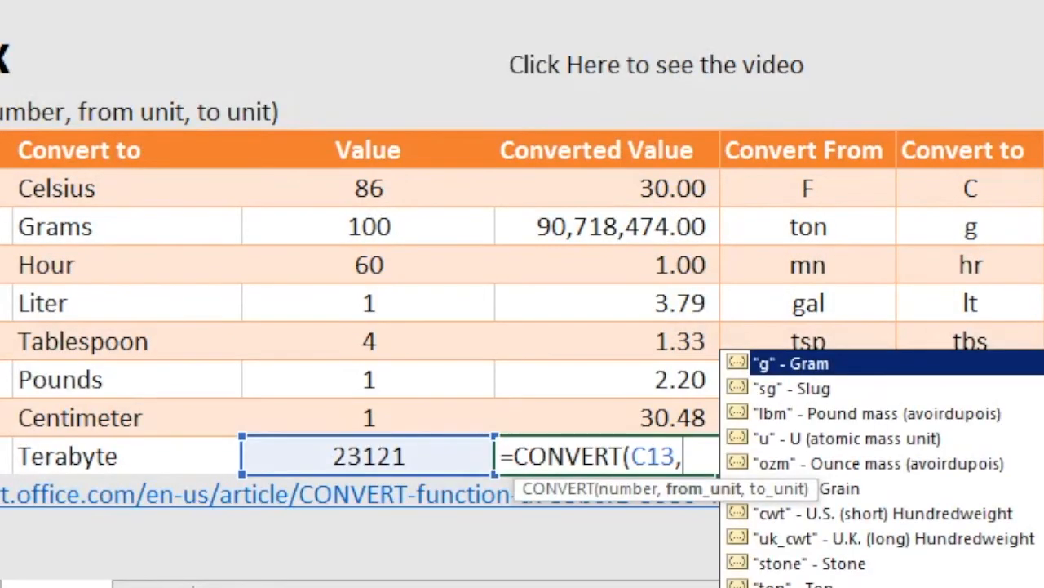
text("gibyte",)
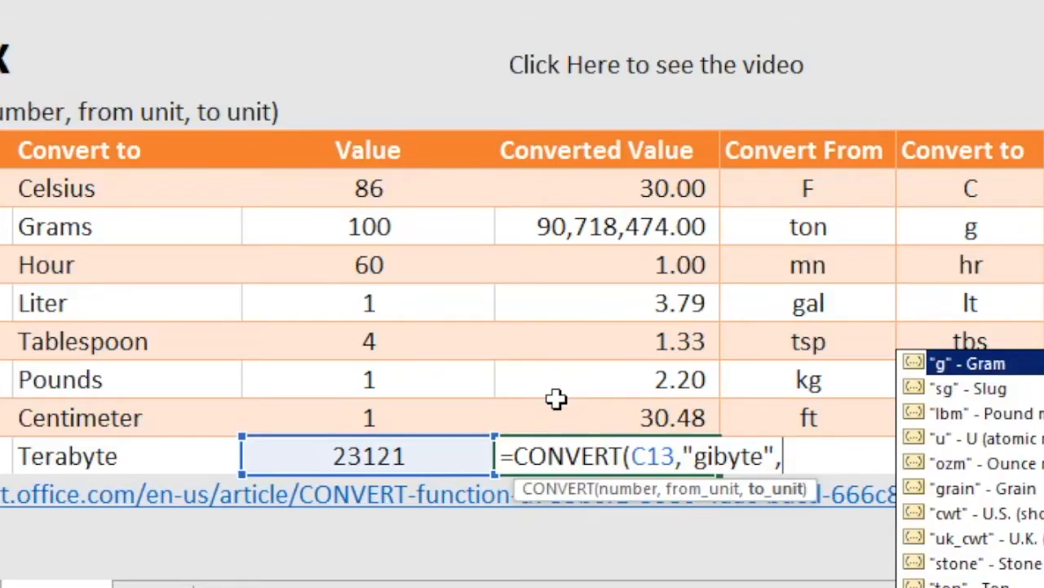
text("ter)
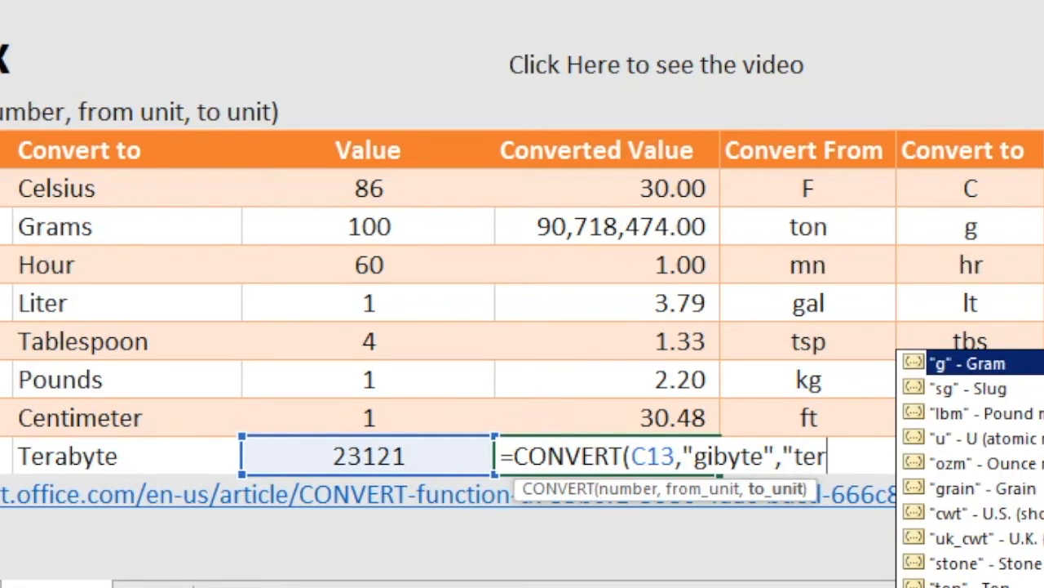
key(Backspace)
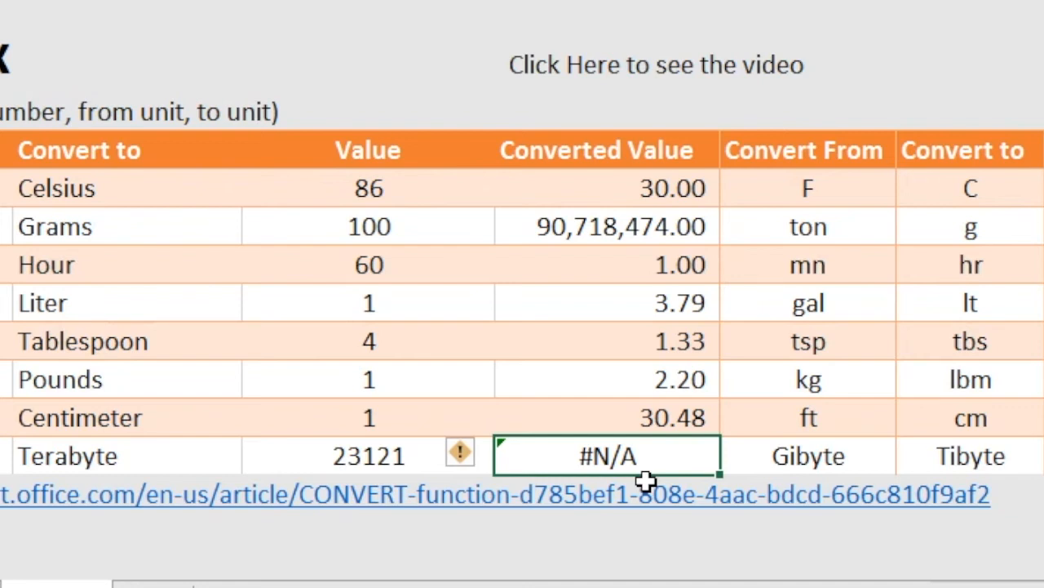
mouse_move(604, 459)
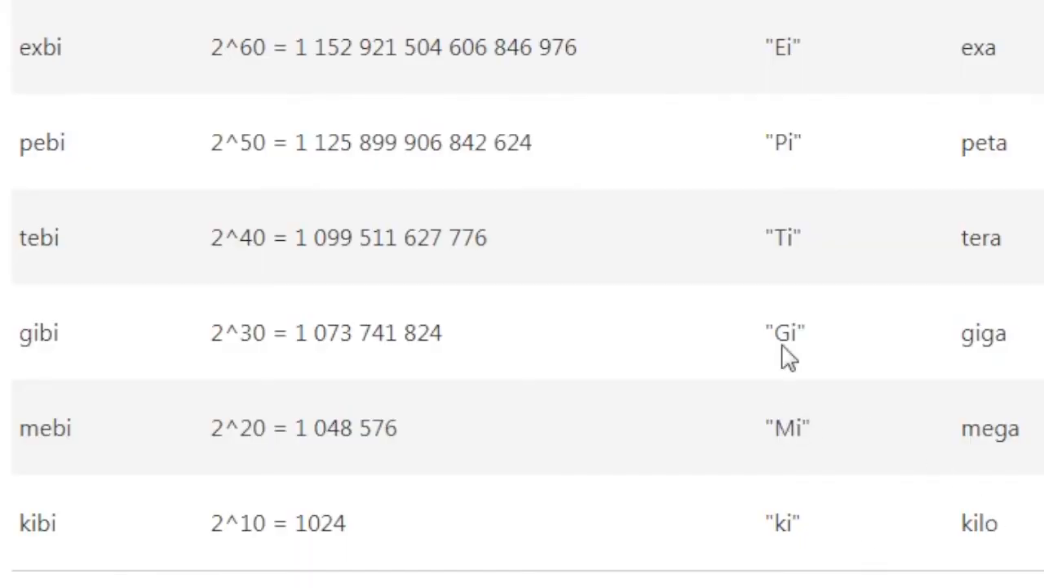
mouse_move(824, 420)
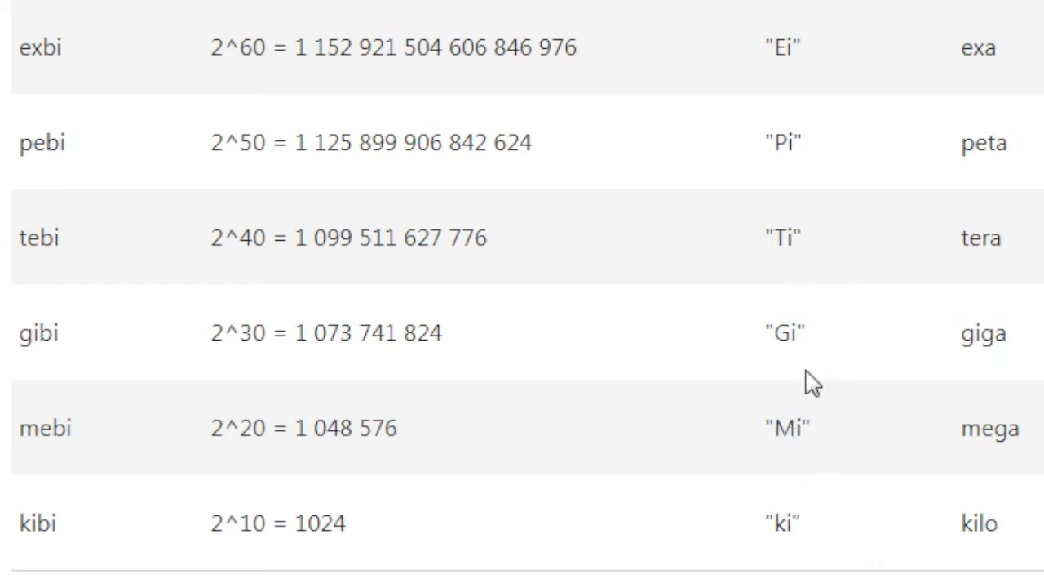
- Scroll the support page to check the "Gi" and "Ti" binary prefix abbreviations
scroll(down, 3)
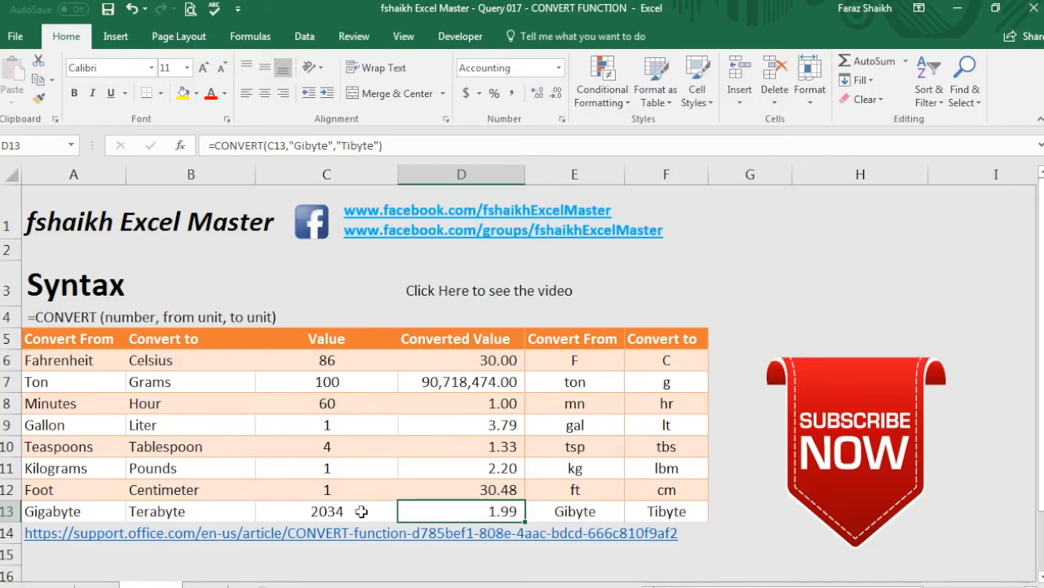
mouse_move(283, 369)
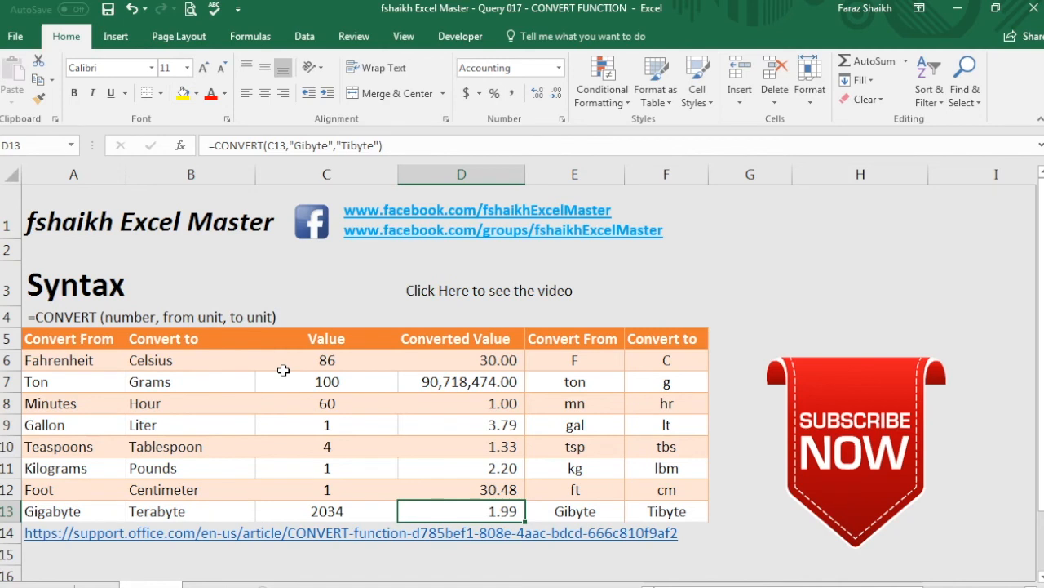
mouse_move(333, 332)
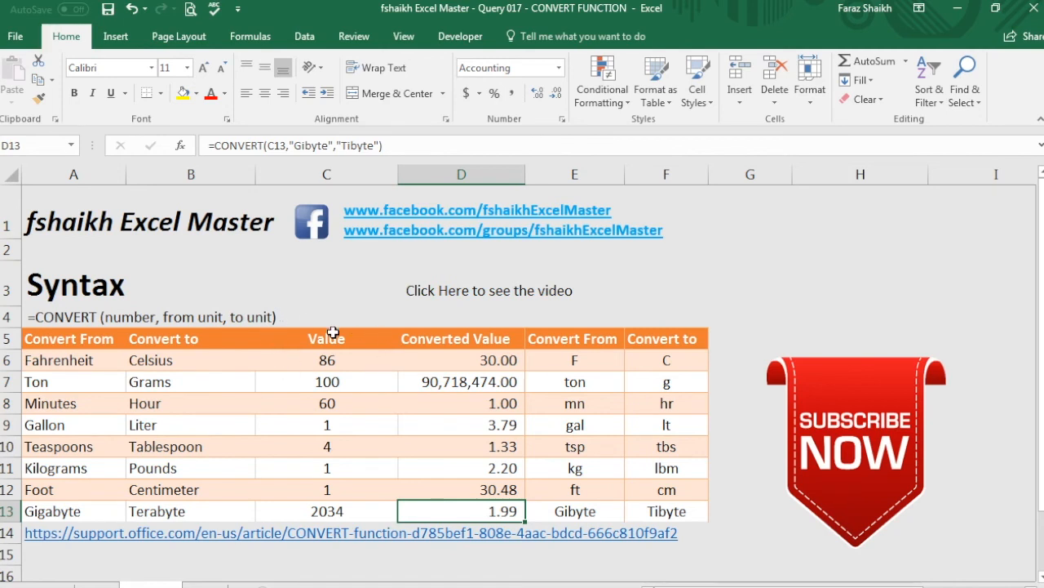
mouse_move(422, 293)
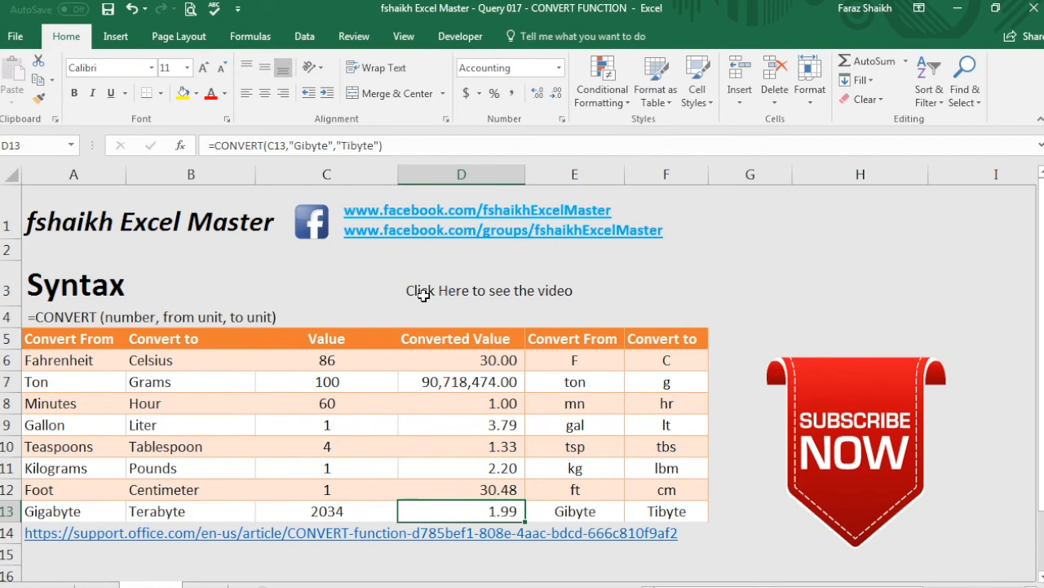
mouse_move(501, 256)
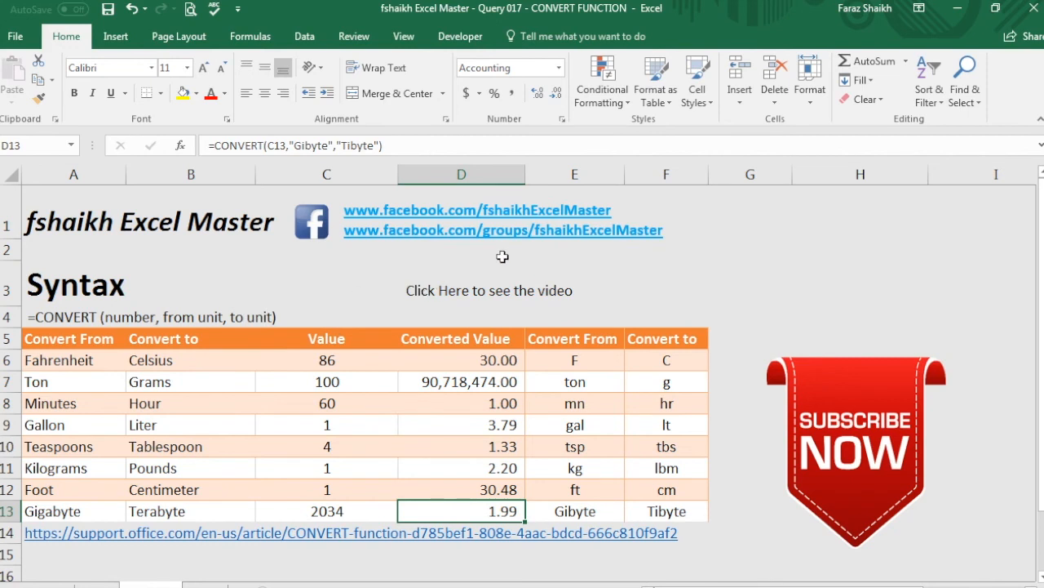
mouse_move(434, 280)
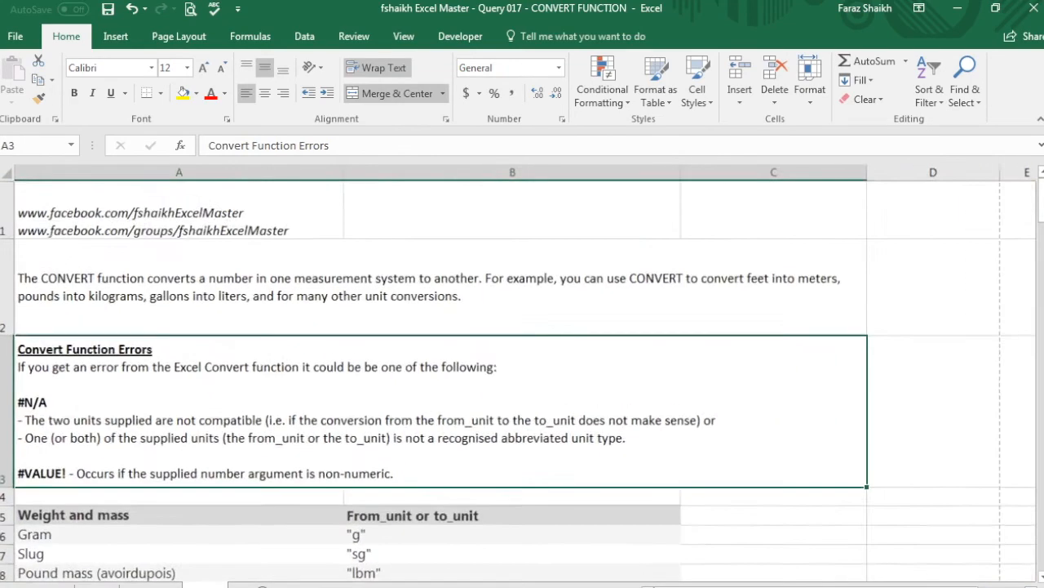
- Scroll to the binary prefix table and the #VALUE! and #N/A error remarks
scroll(down, 3)
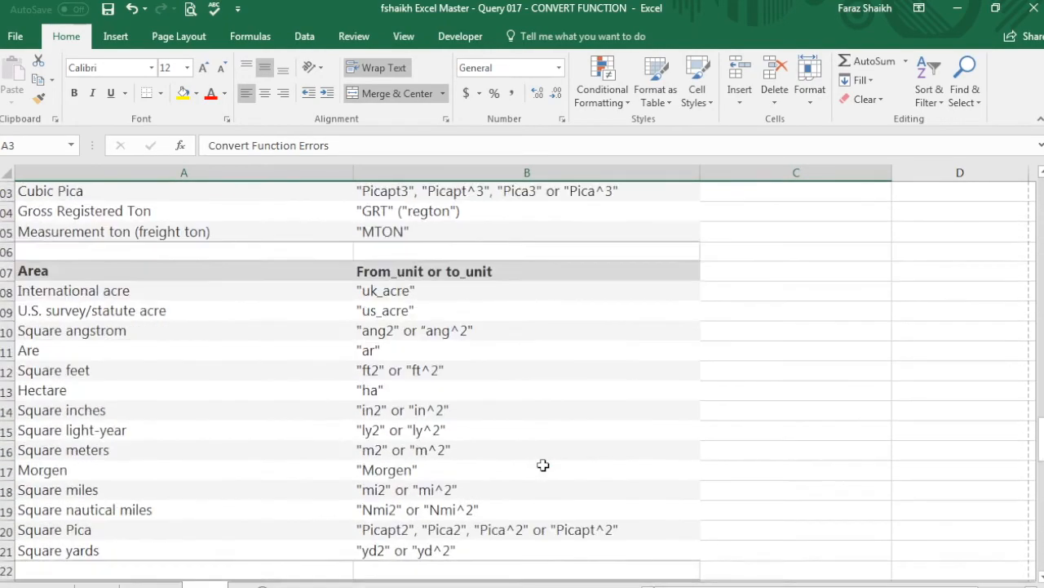
scroll(down, 3)
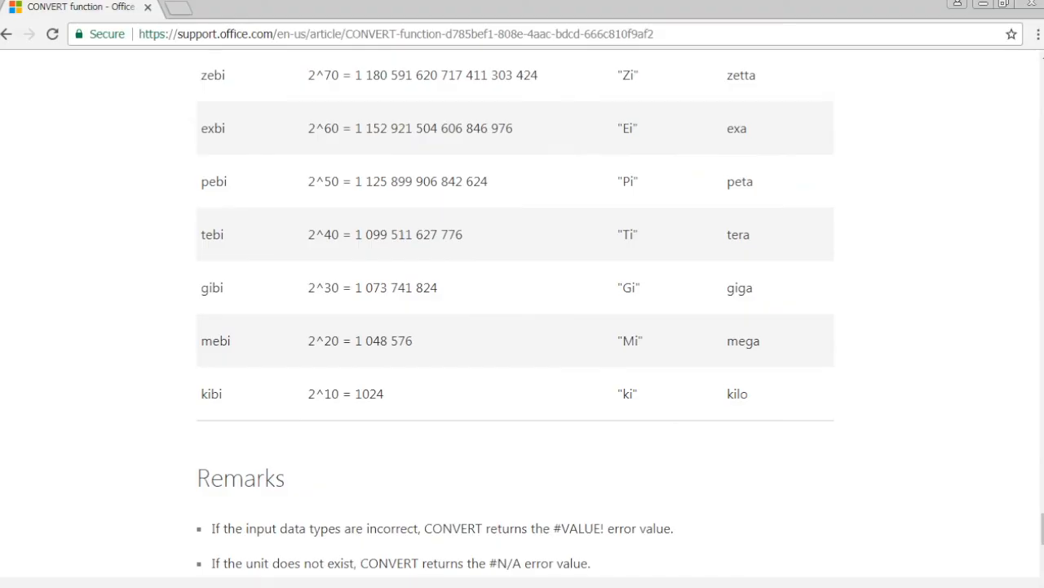
- Scroll the CONVERT article back to its top description and syntax
scroll(down, 3)
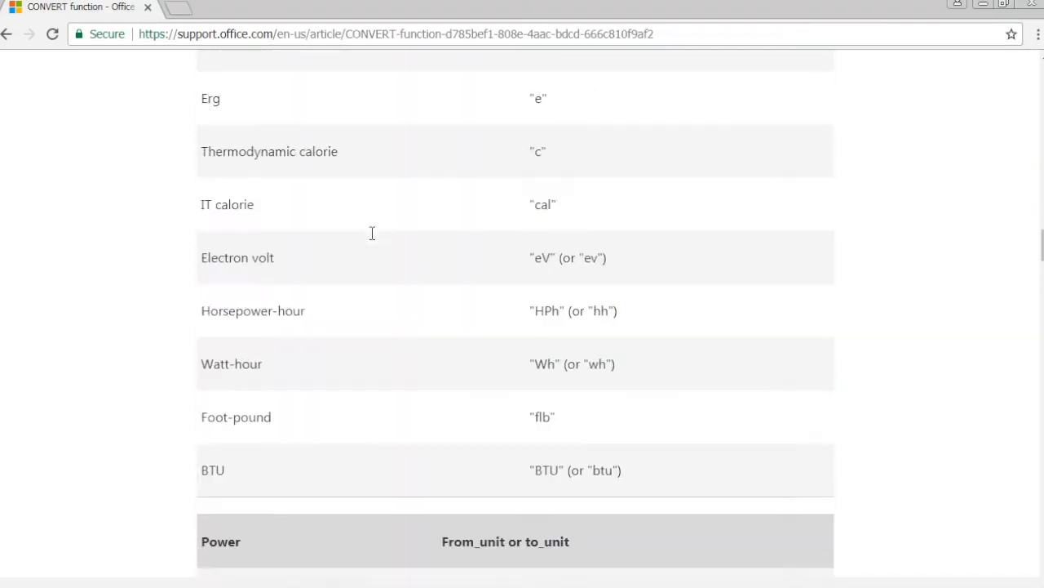
scroll(up, 3)
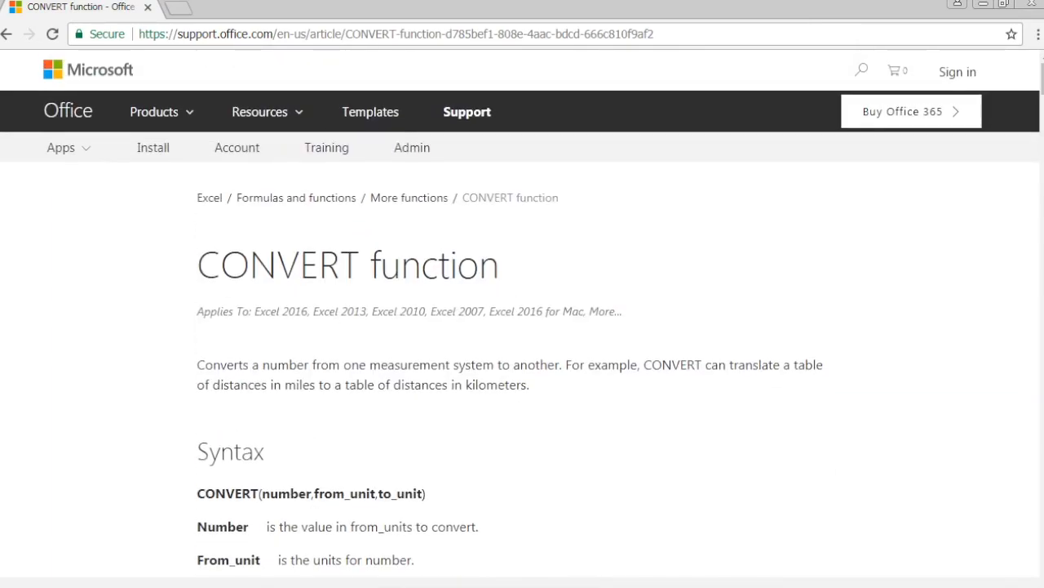